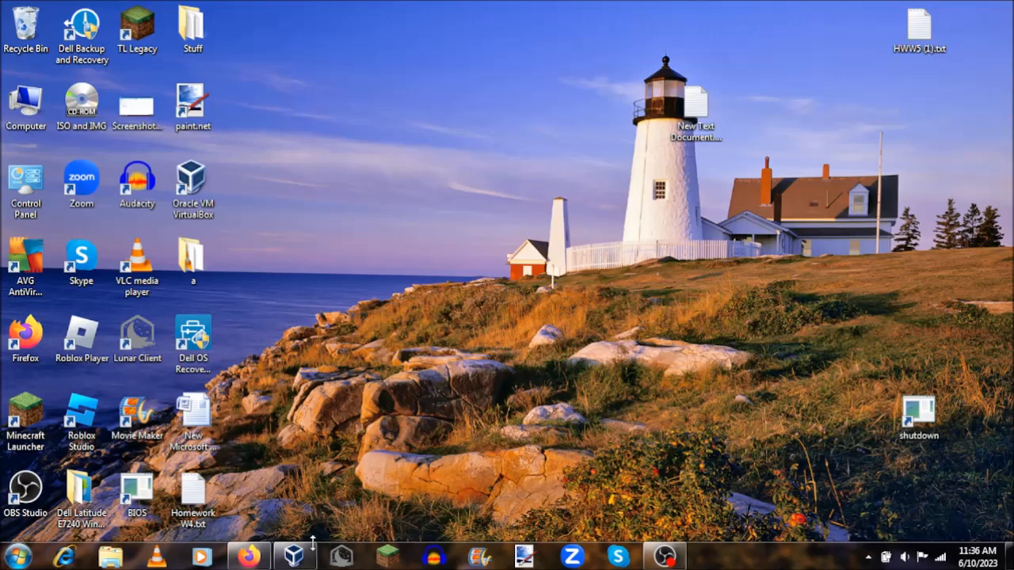
Step: Launch Oracle VM VirtualBox Manager from the taskbar icon
click(294, 556)
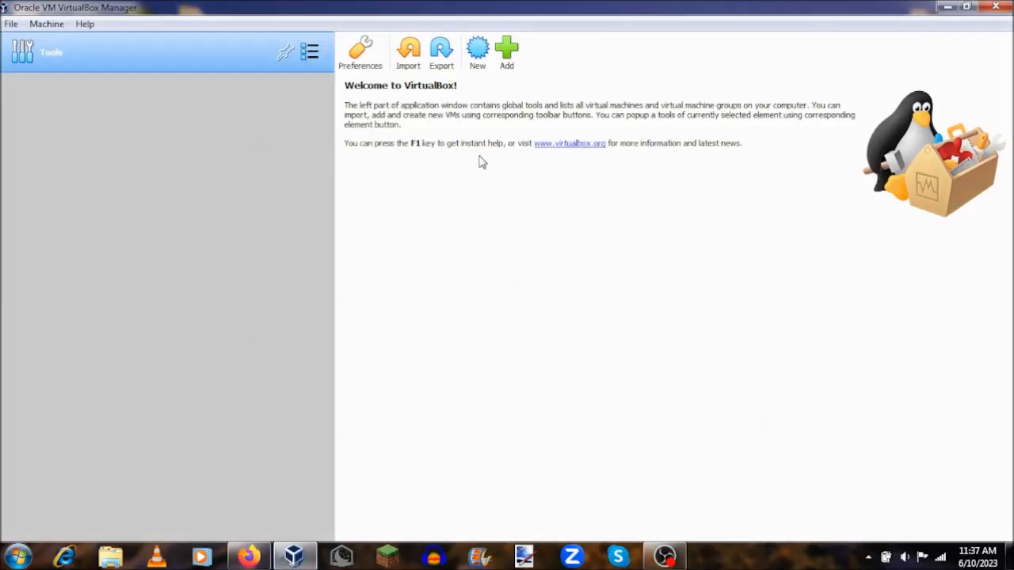
mouse_move(315, 462)
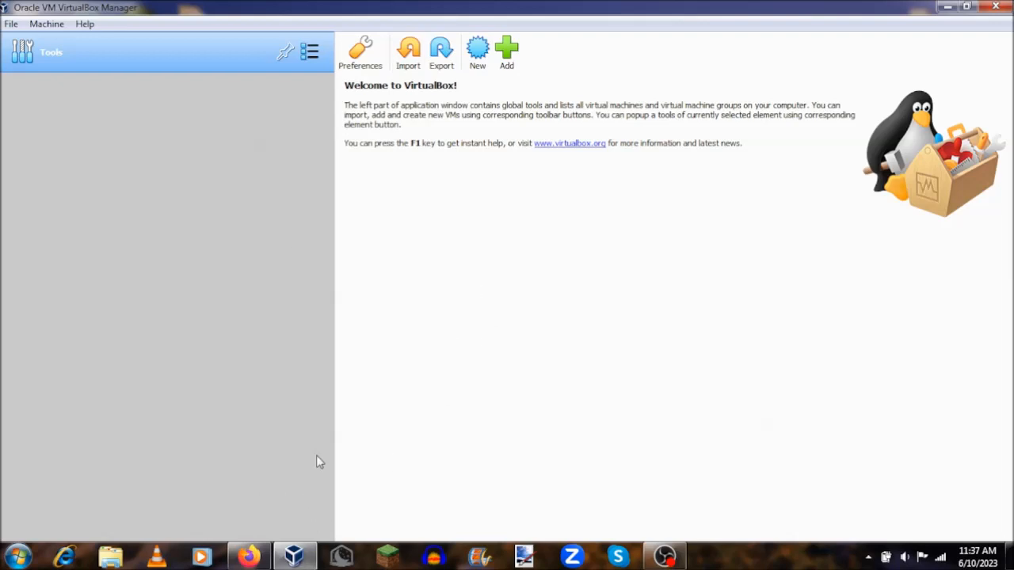
mouse_move(342, 348)
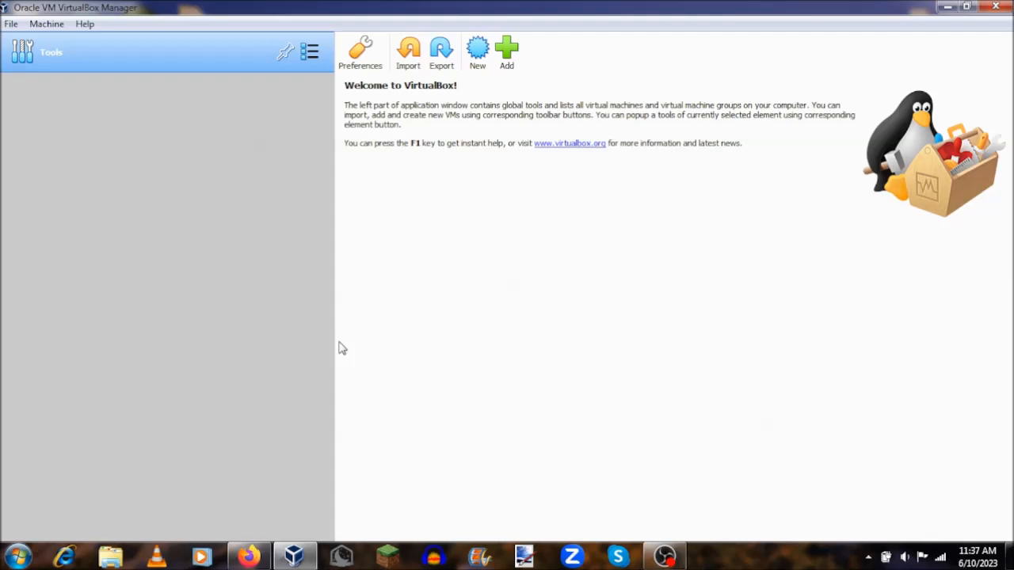
mouse_move(316, 323)
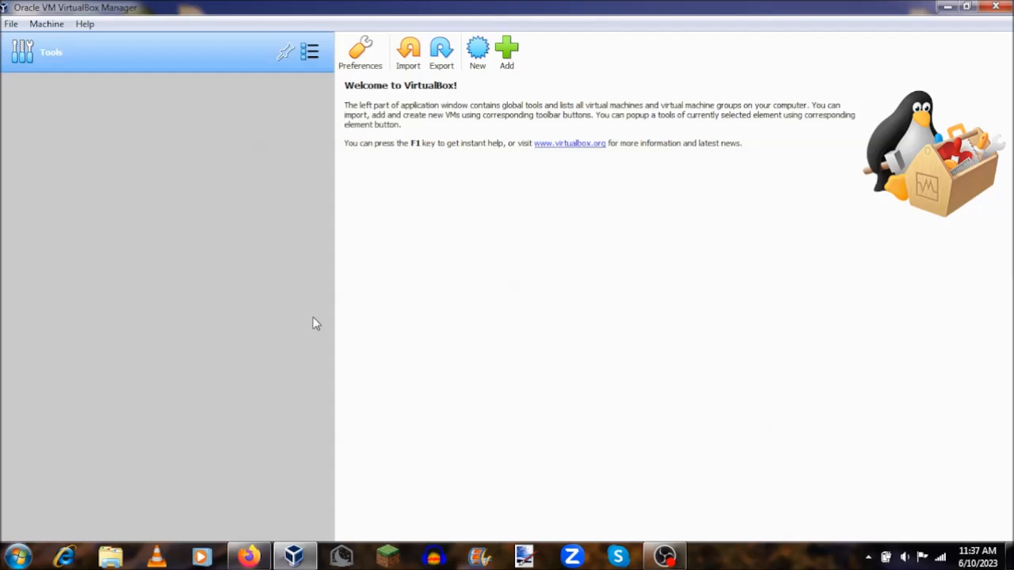
mouse_move(307, 447)
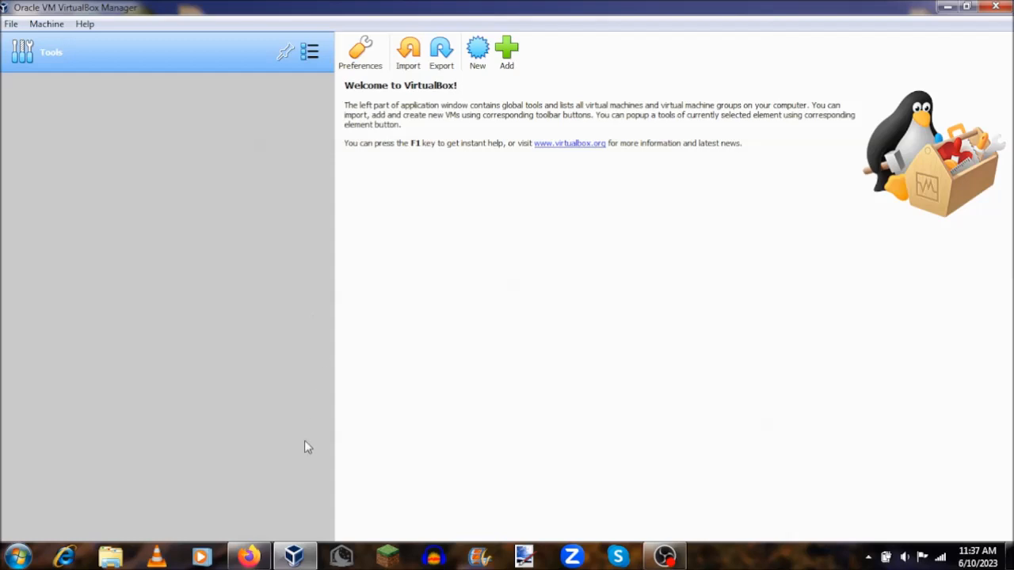
mouse_move(372, 481)
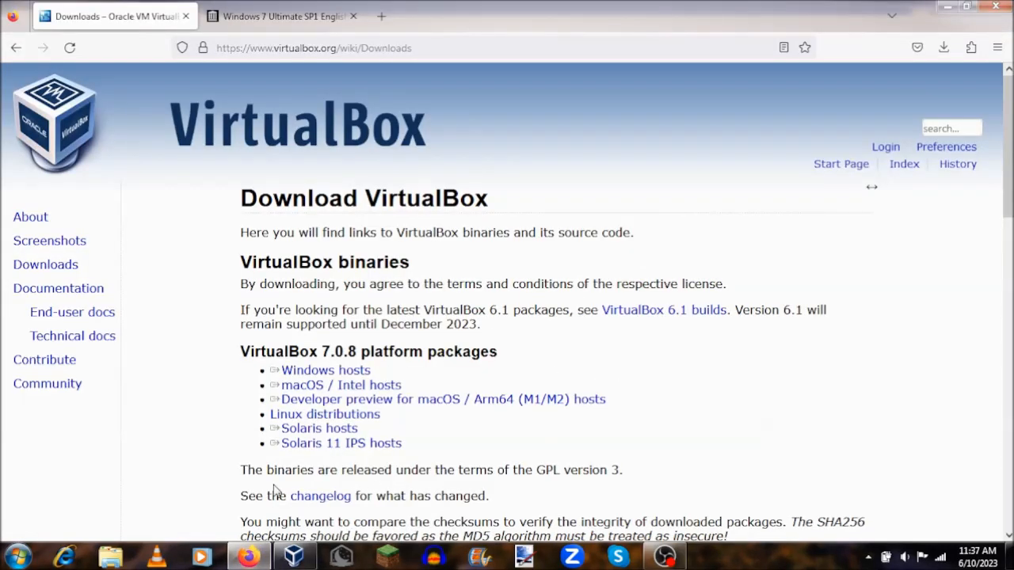
mouse_move(152, 129)
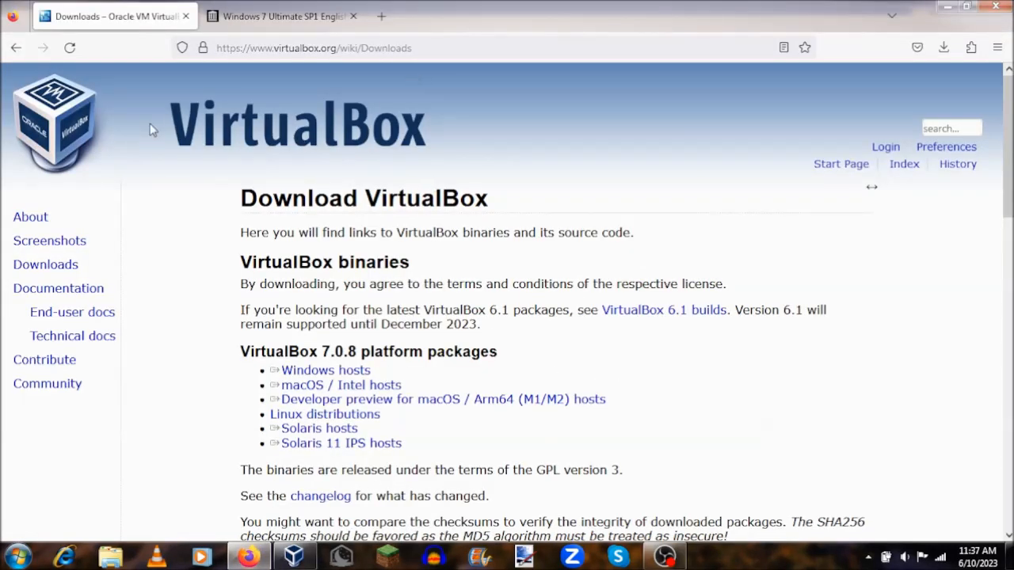
mouse_move(287, 233)
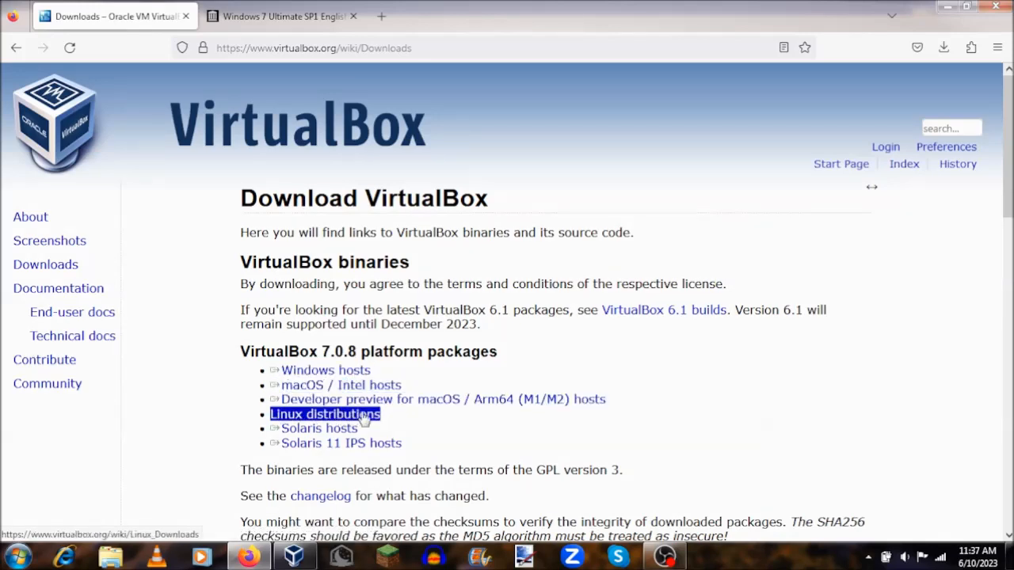
mouse_move(315, 427)
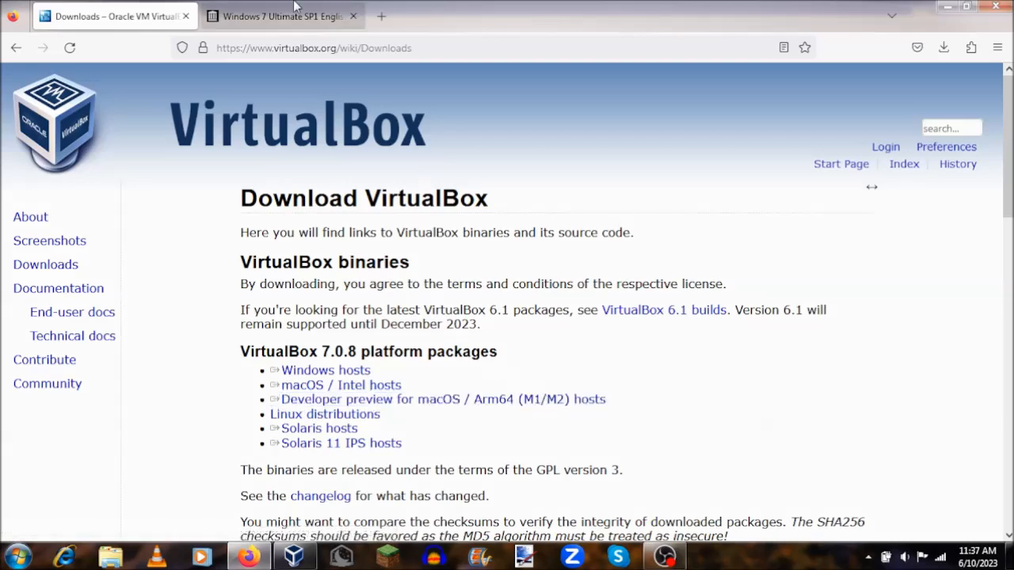
Step: Show the archive.org Windows 7 Ultimate SP1 English x64 page and scroll through its download options
click(282, 16)
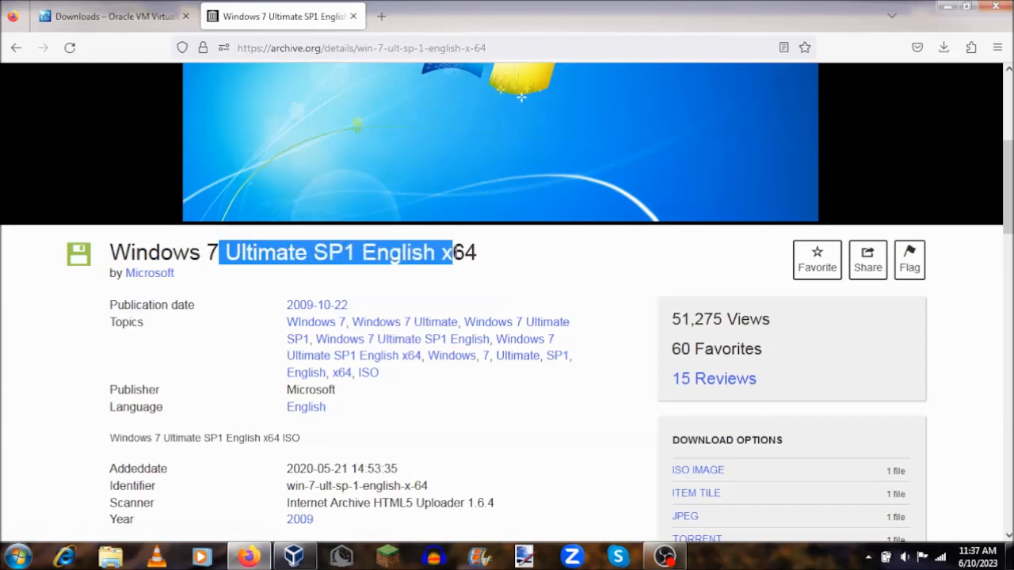
scroll(down, 3)
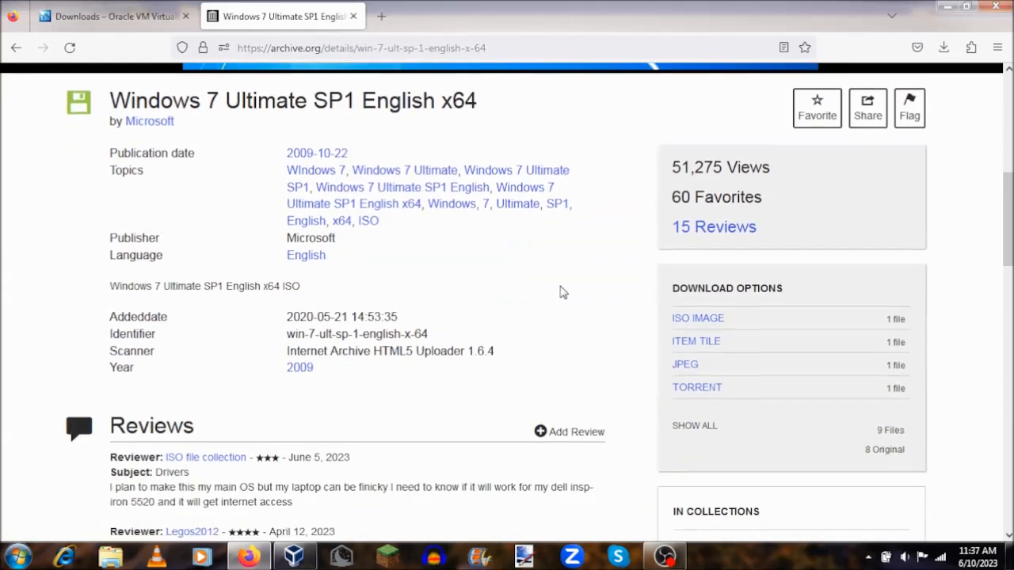
mouse_move(698, 317)
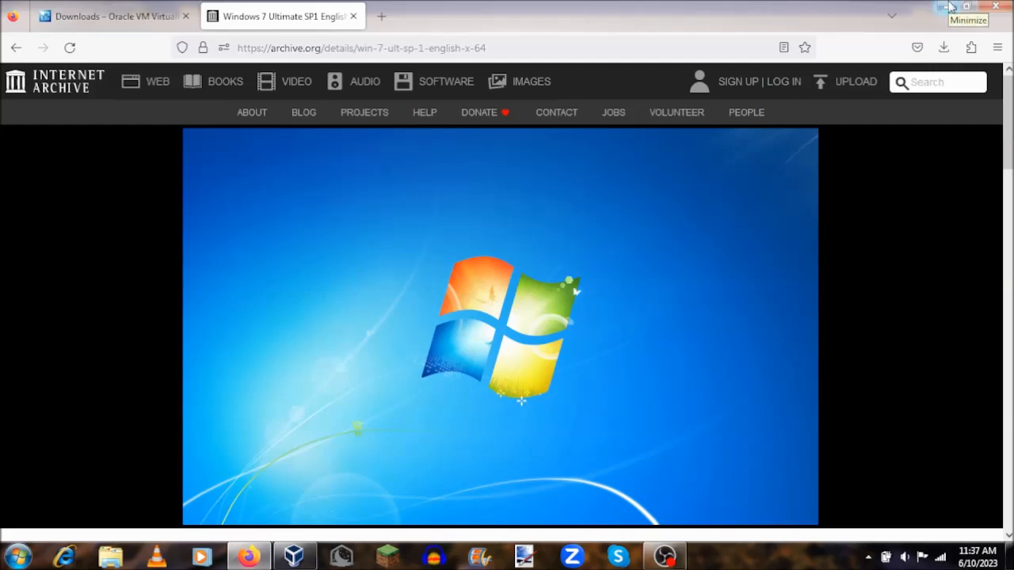
Step: Start a new VM named 'Windows 7 Youtube', type Microsoft Windows, version Windows 7 (64-bit)
click(968, 15)
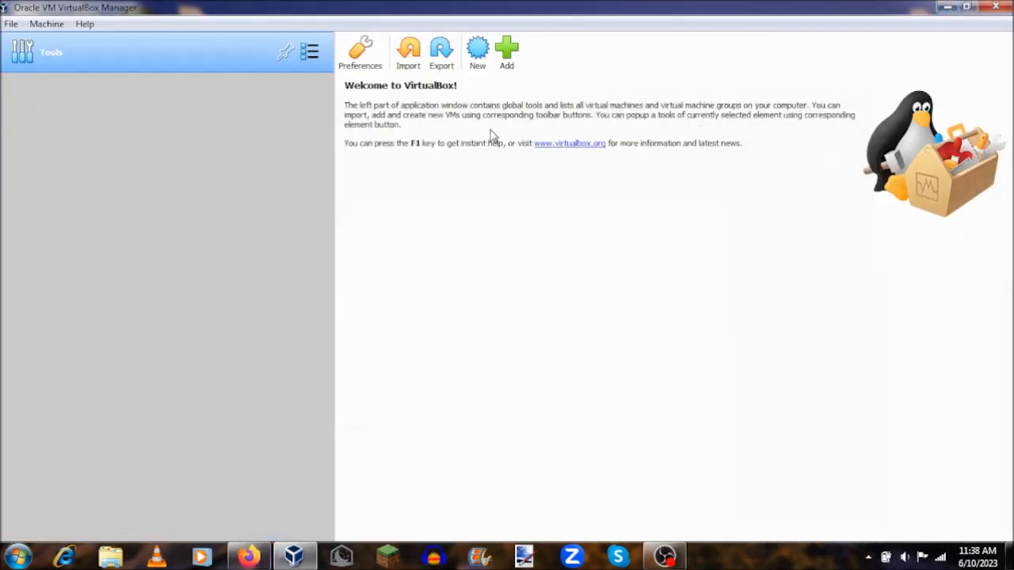
mouse_move(399, 168)
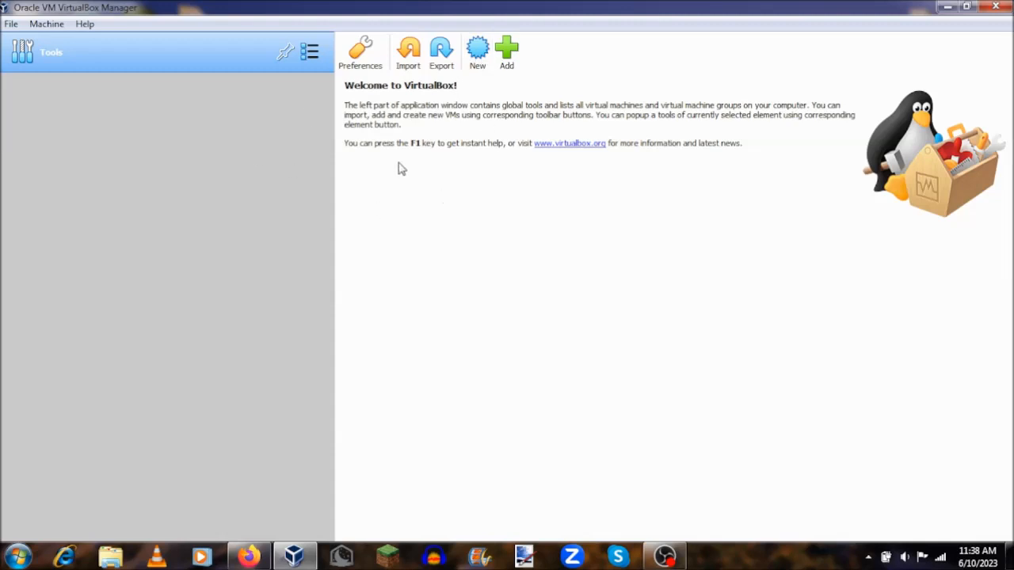
click(477, 52)
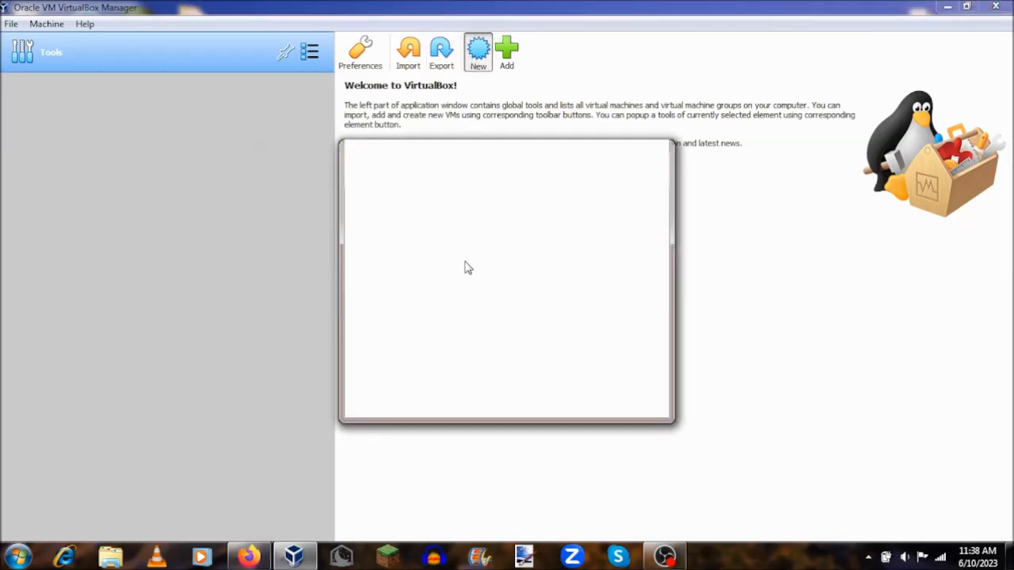
click(476, 49)
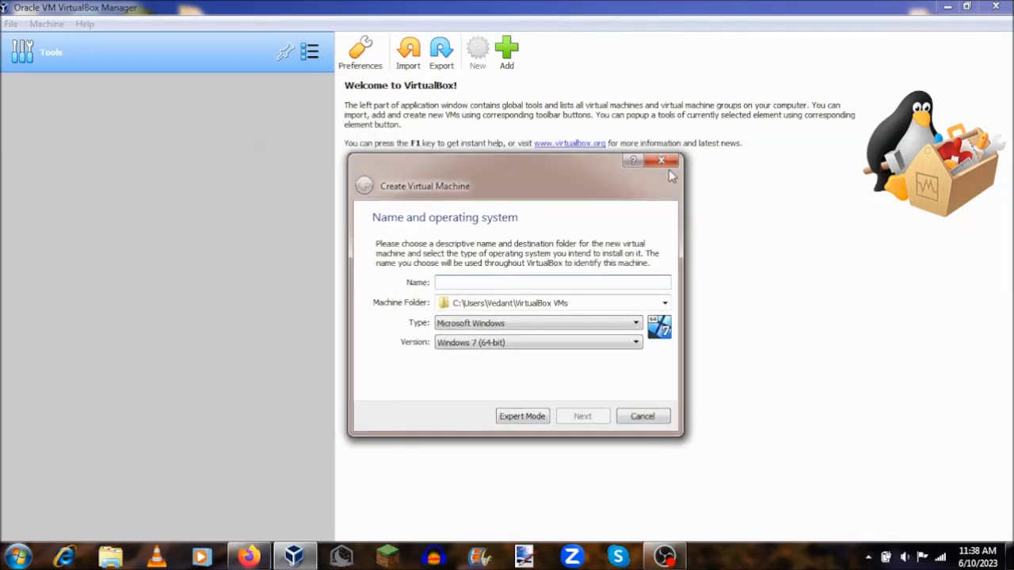
text(Windows 7)
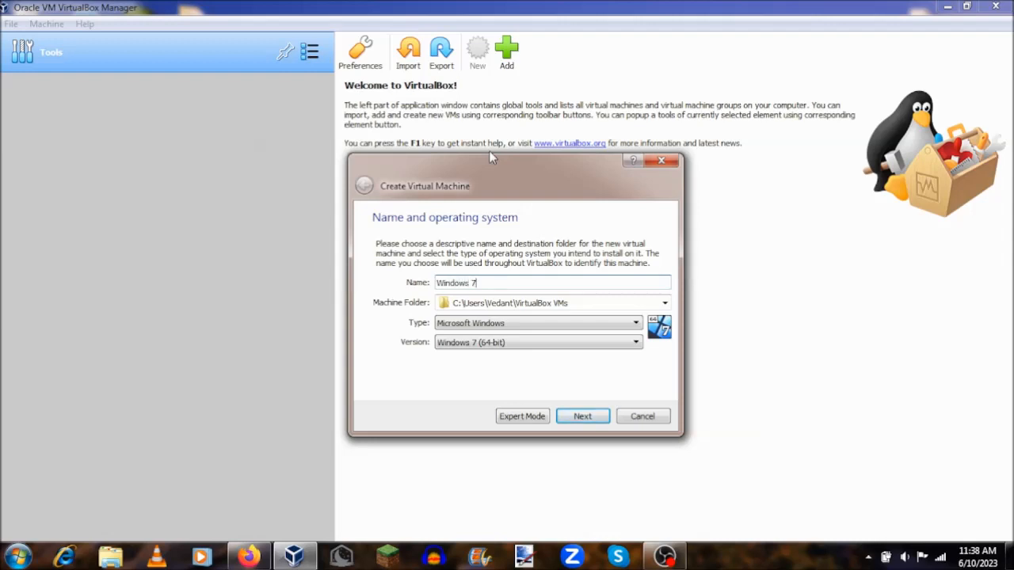
text(YT)
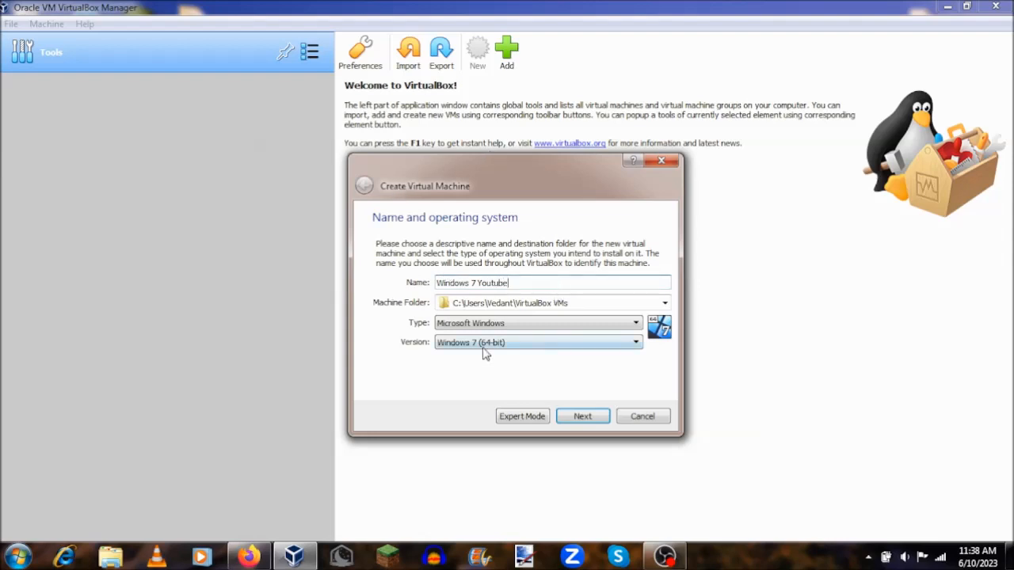
mouse_move(547, 370)
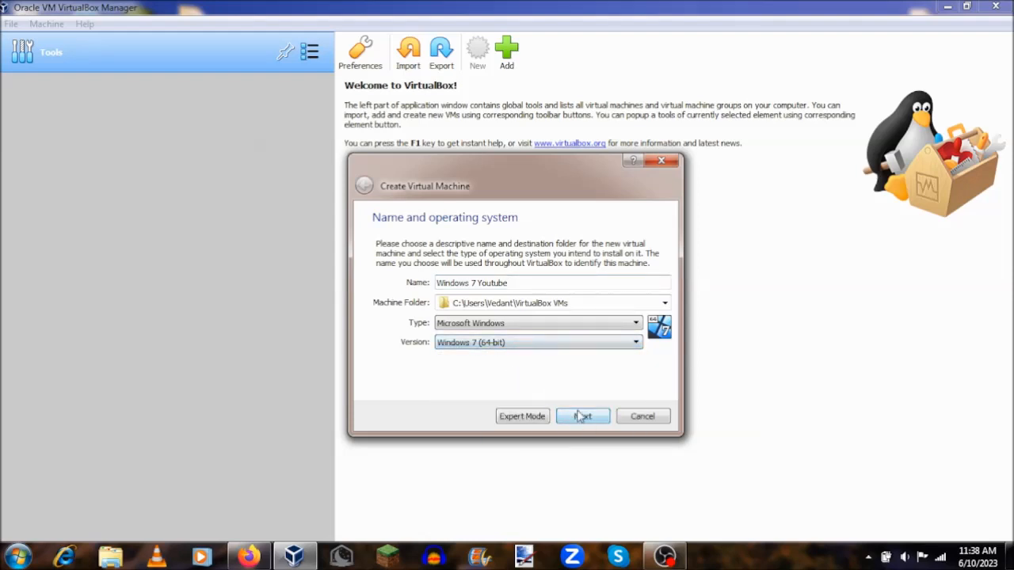
Step: Advance the wizard to the memory size page, keeping the recommended 2048 MB
click(582, 416)
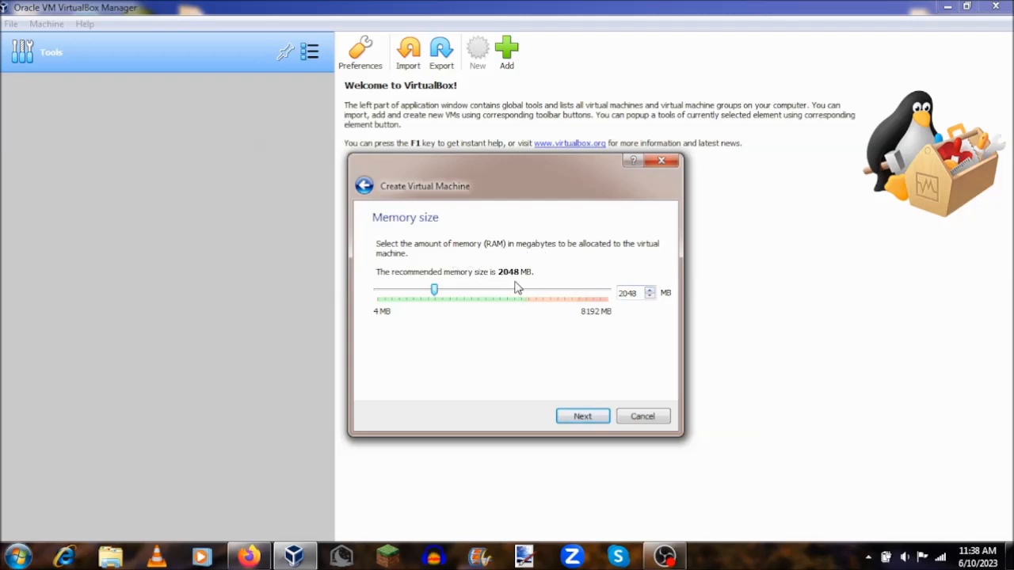
click(628, 293)
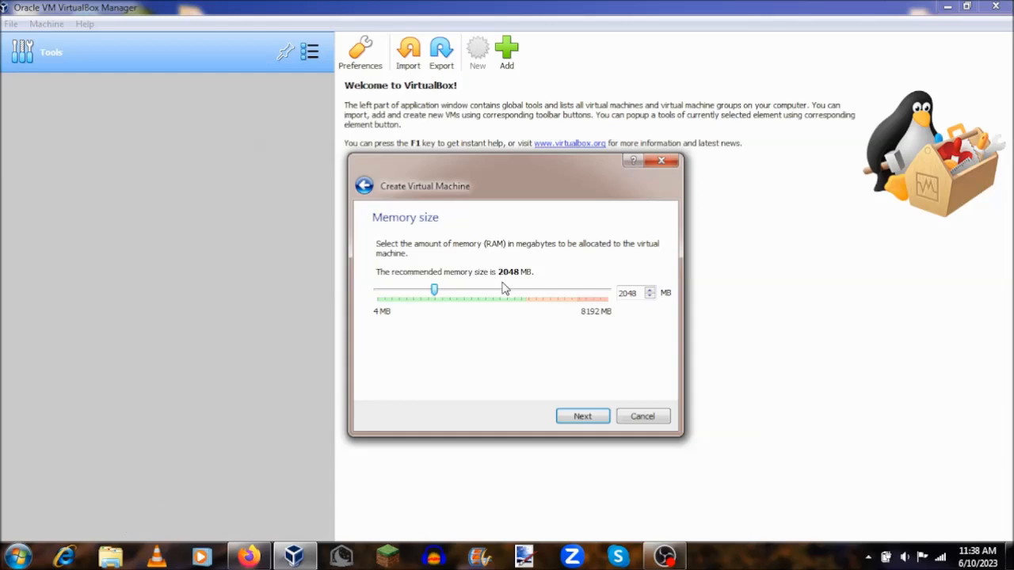
mouse_move(487, 267)
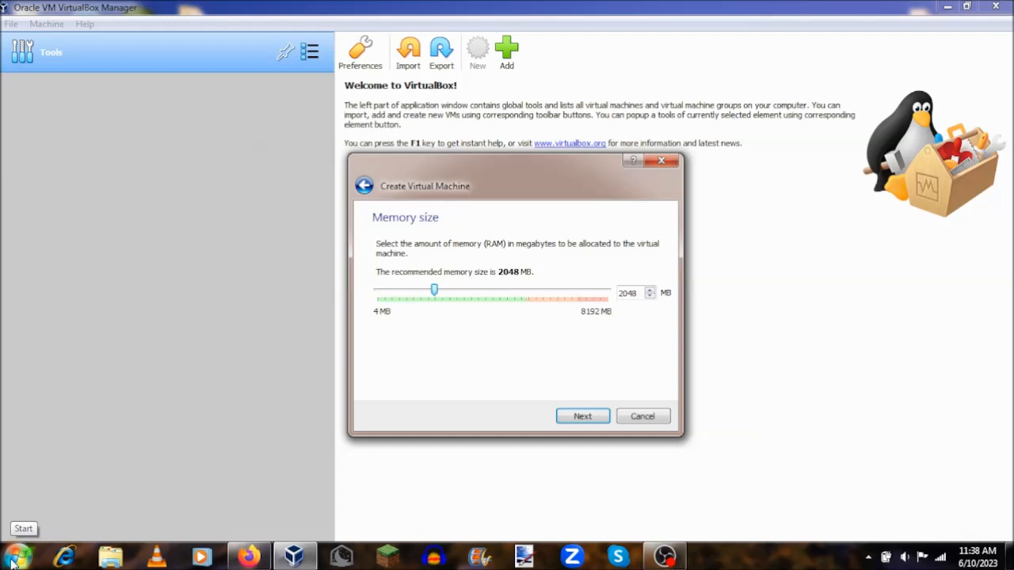
click(23, 528)
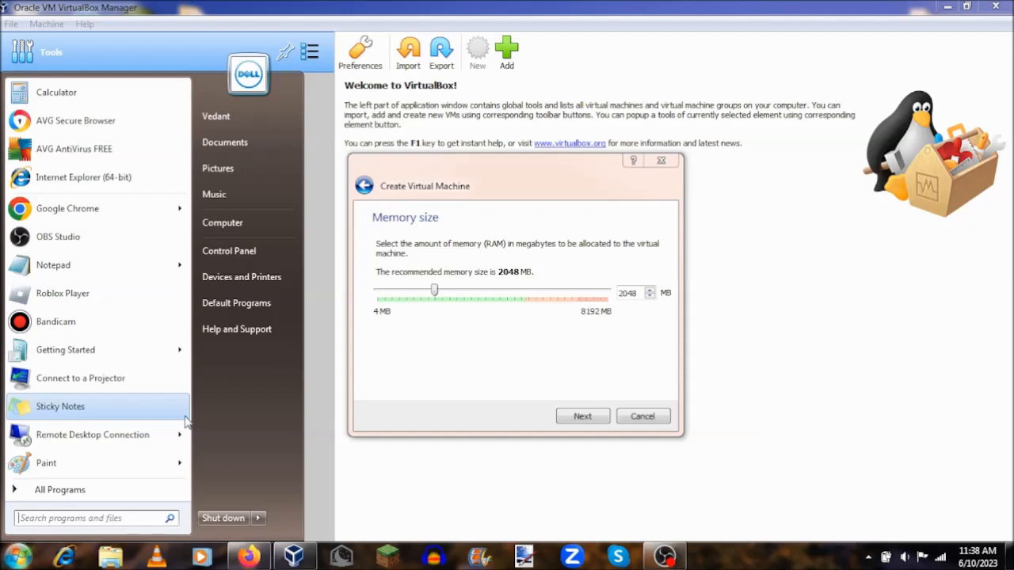
text(thid)
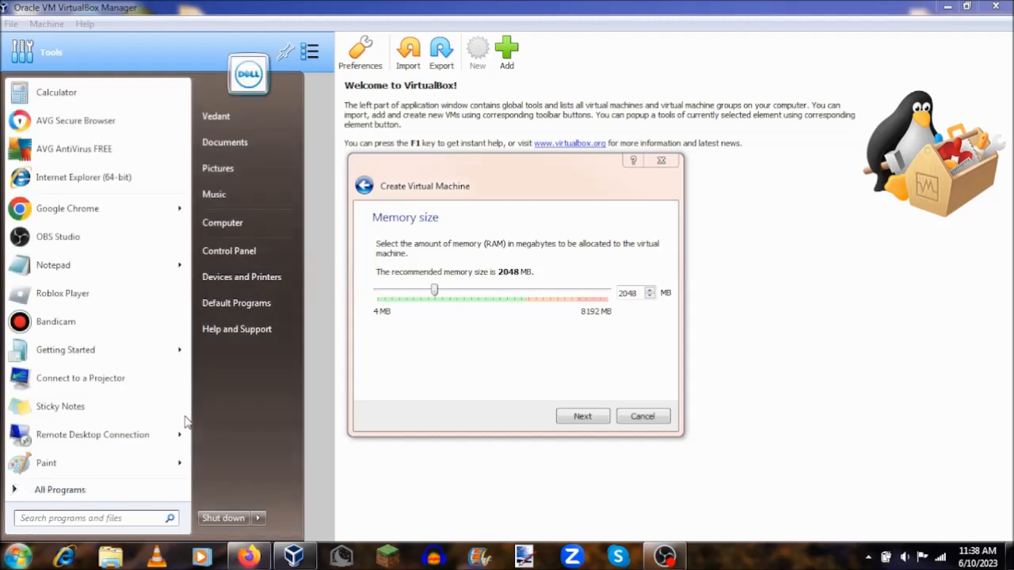
mouse_move(246, 222)
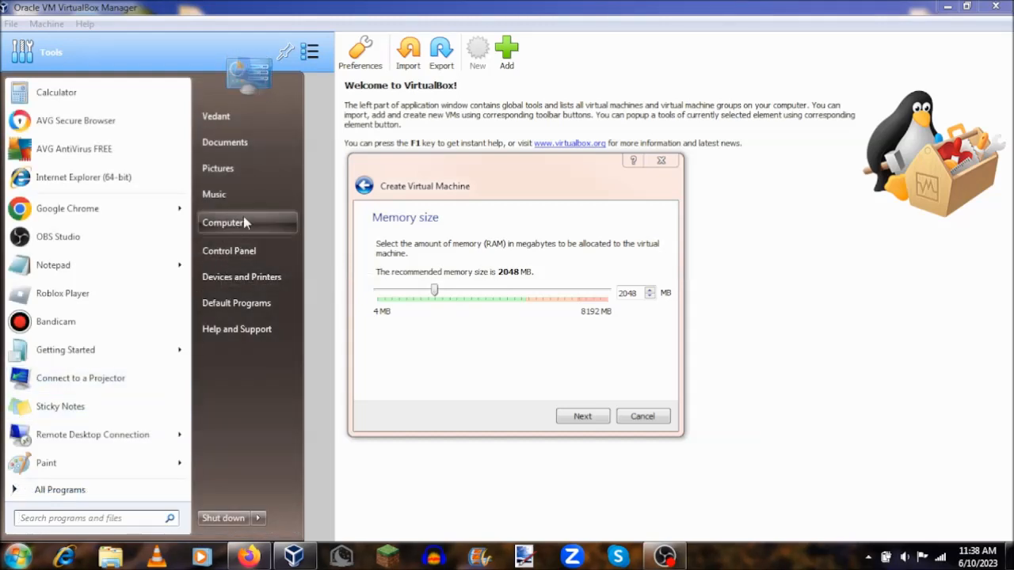
right_click(225, 222)
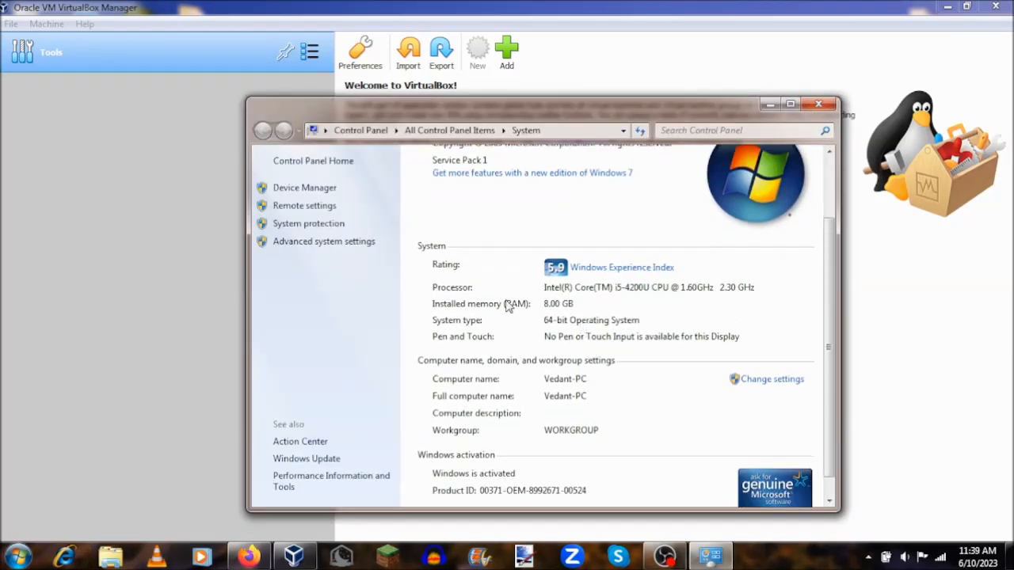
mouse_move(626, 331)
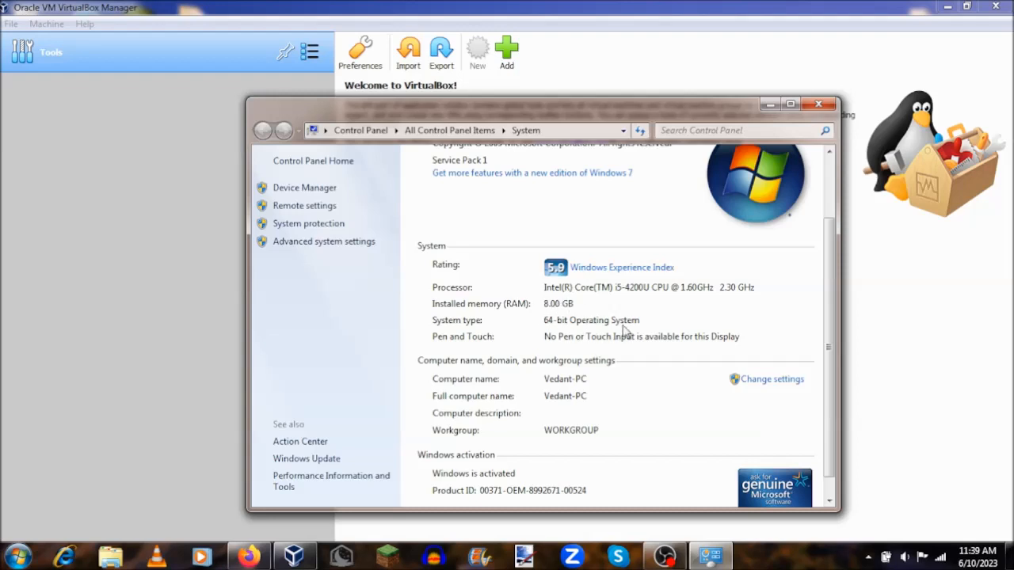
mouse_move(772, 118)
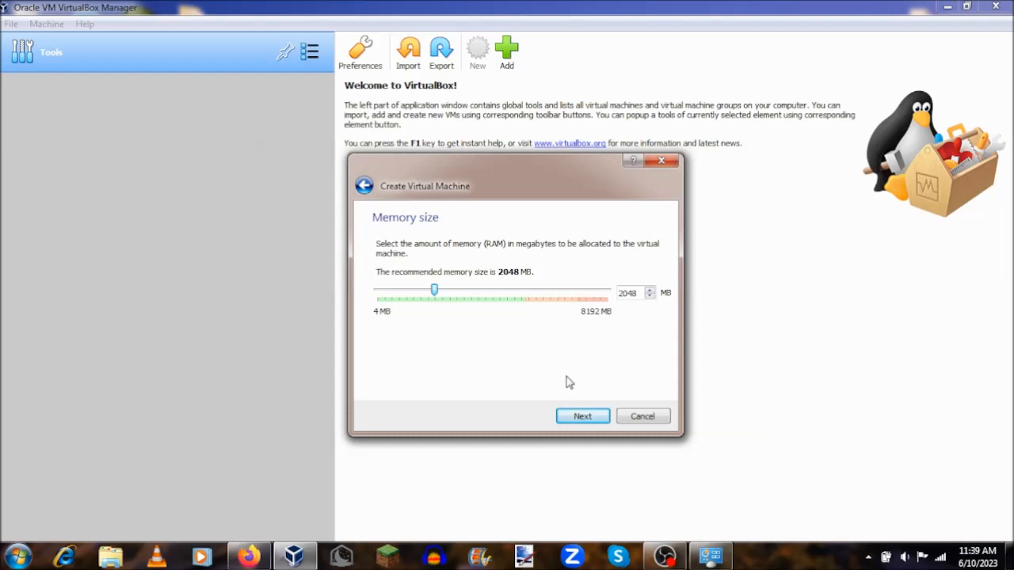
Step: Create a dynamically allocated 32 GB VDI virtual hard disk for the machine
click(582, 415)
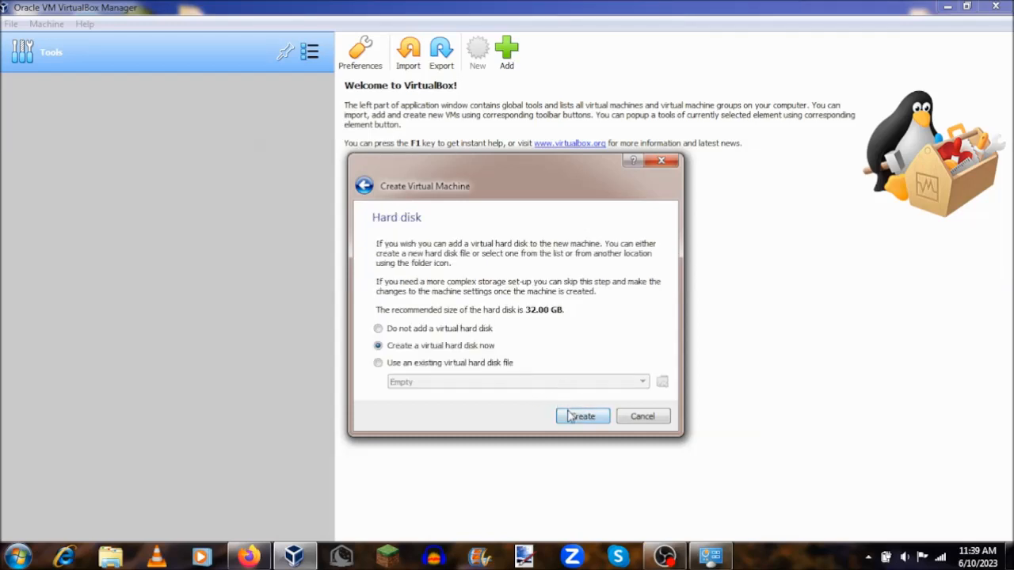
click(582, 415)
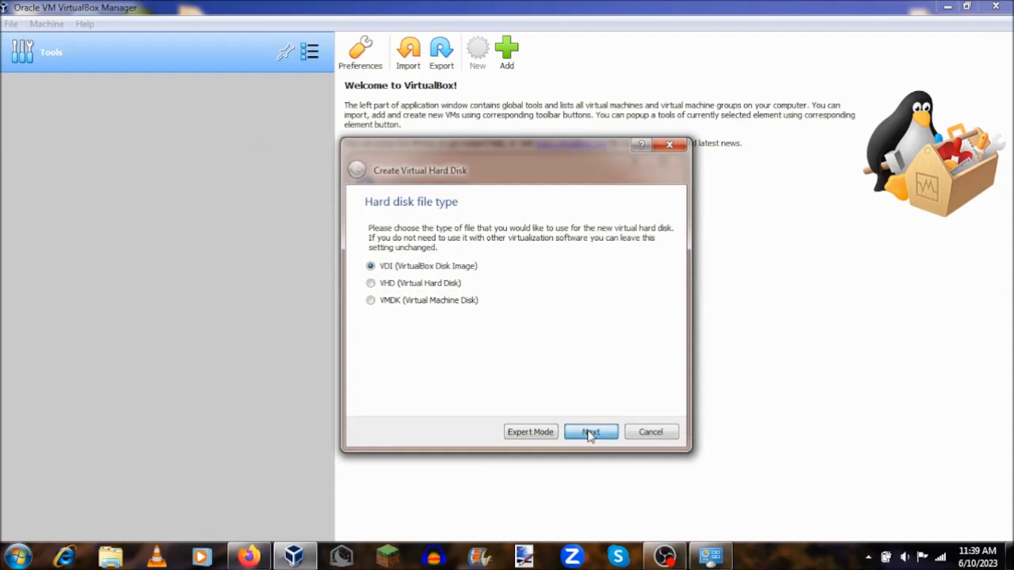
click(590, 432)
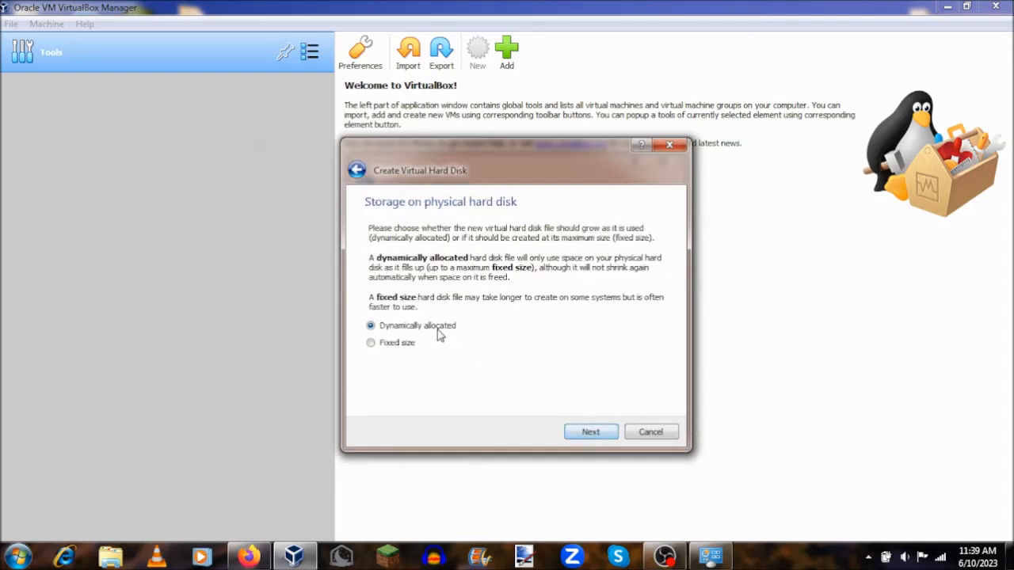
click(590, 431)
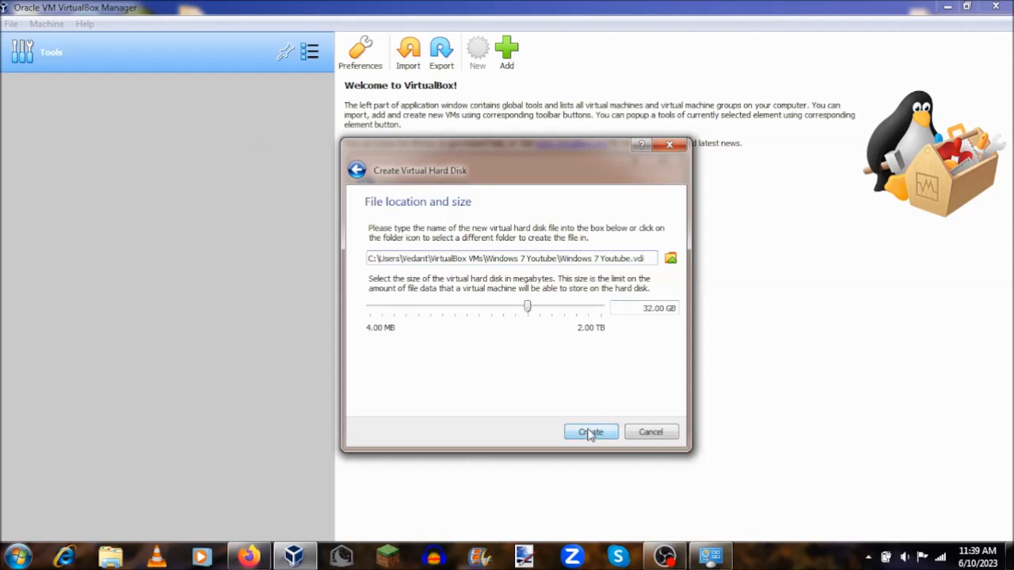
click(589, 431)
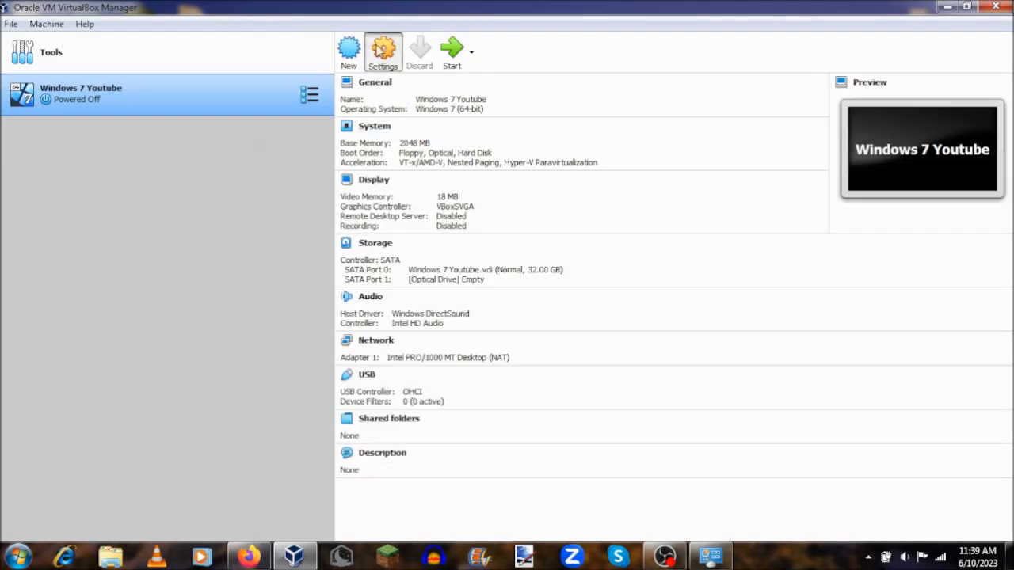
Step: Enable 3D acceleration and raise video memory to 128 MB in the machine's display settings
click(383, 49)
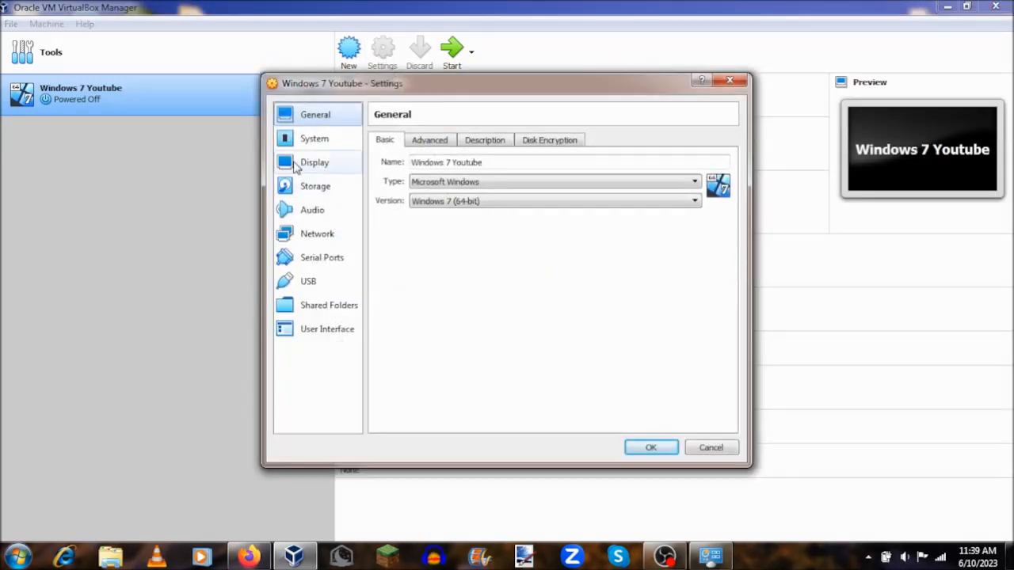
click(315, 162)
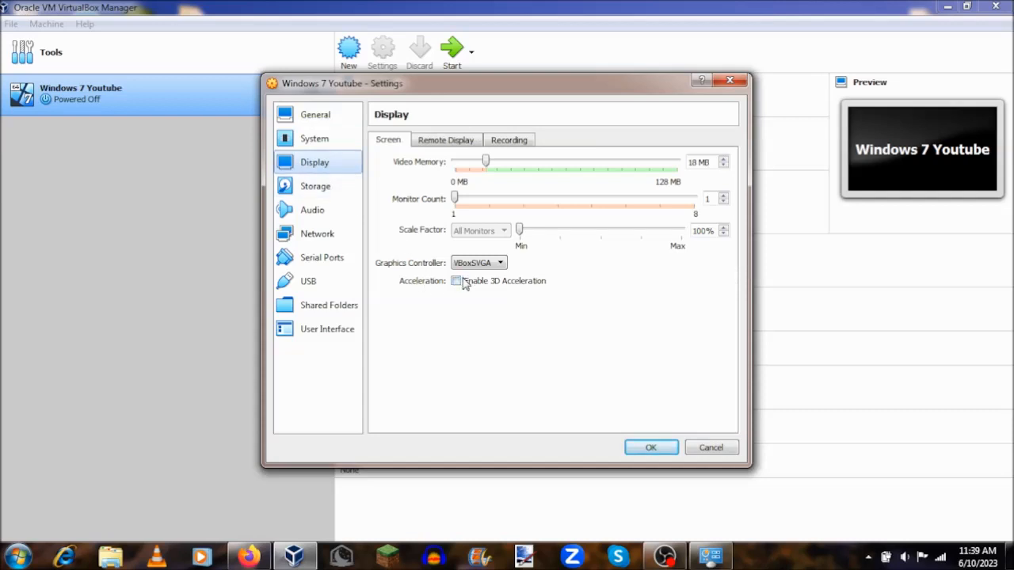
click(455, 280)
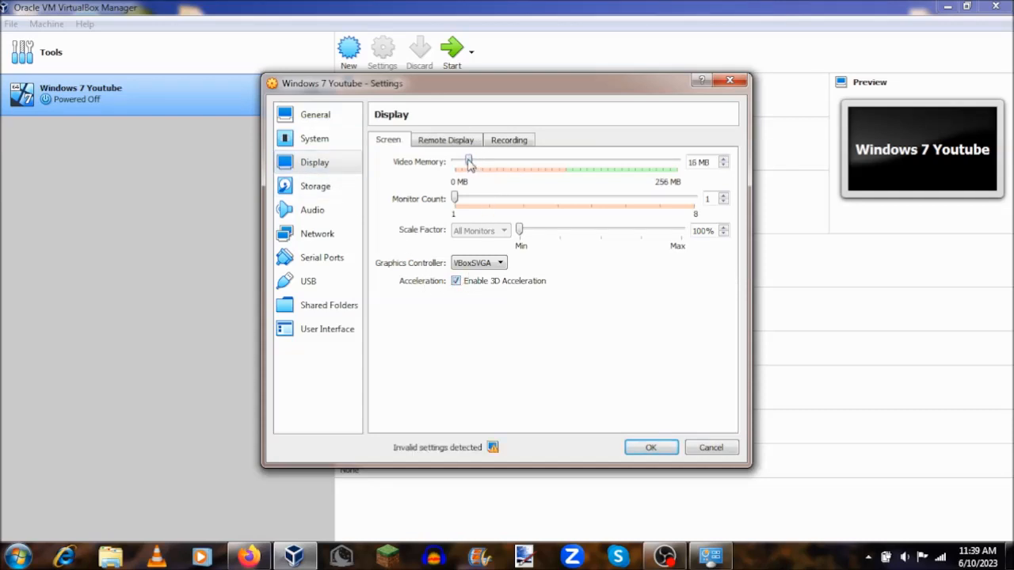
drag(469, 168, 561, 168)
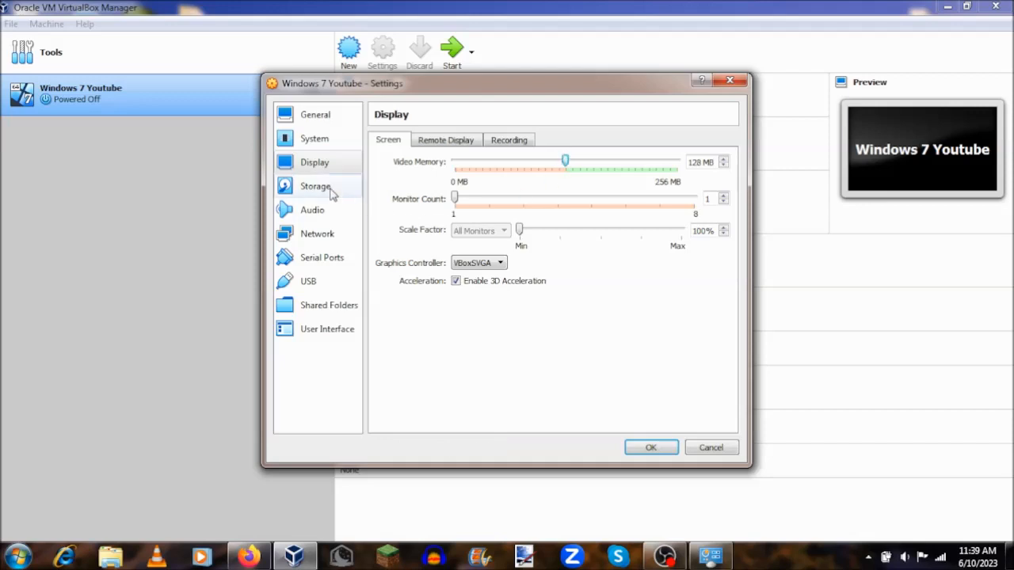
Step: Load Win7_Ult_SP1_English_x64.iso into the optical drive and save the settings
click(314, 185)
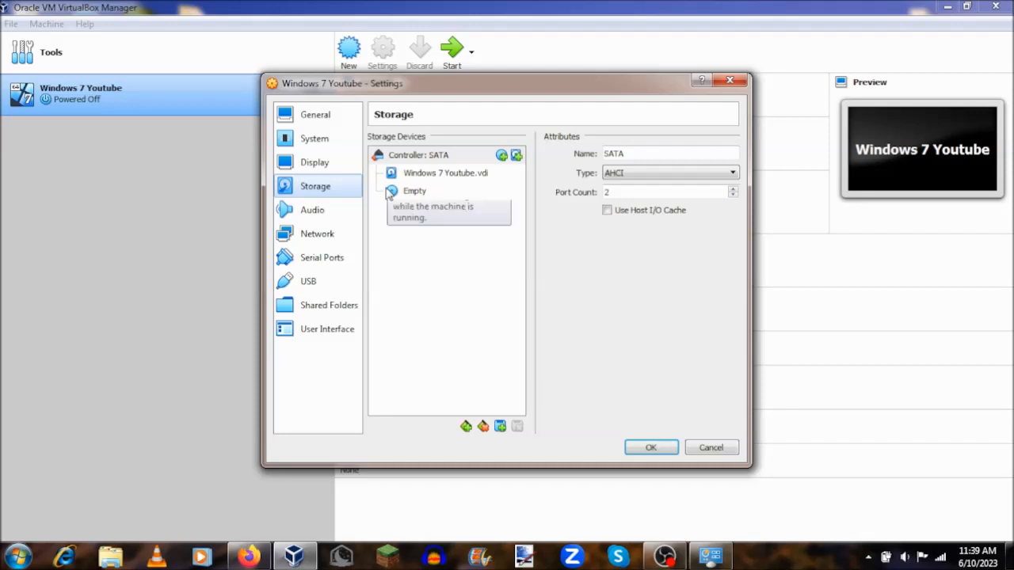
click(414, 190)
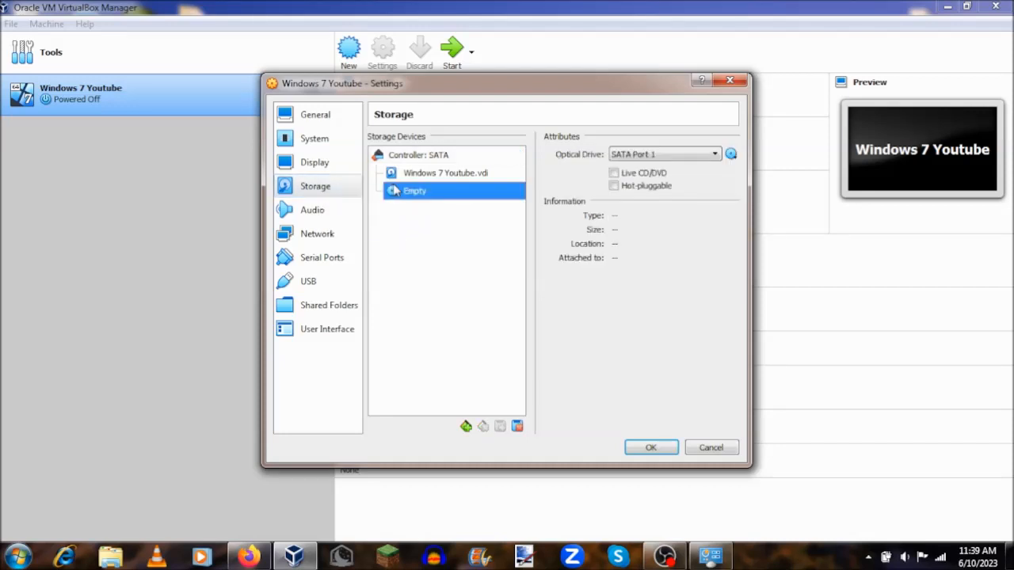
click(729, 154)
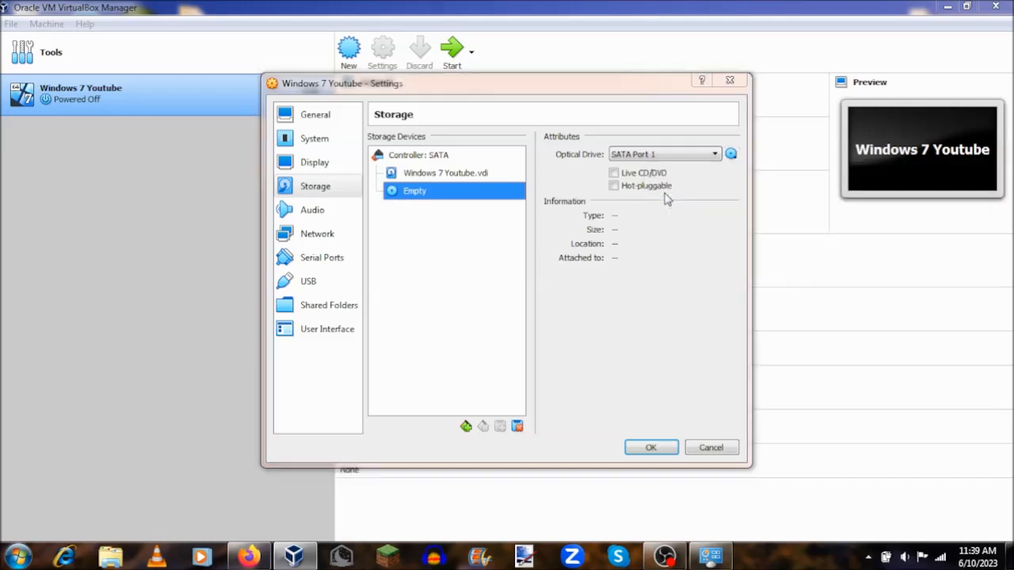
click(729, 154)
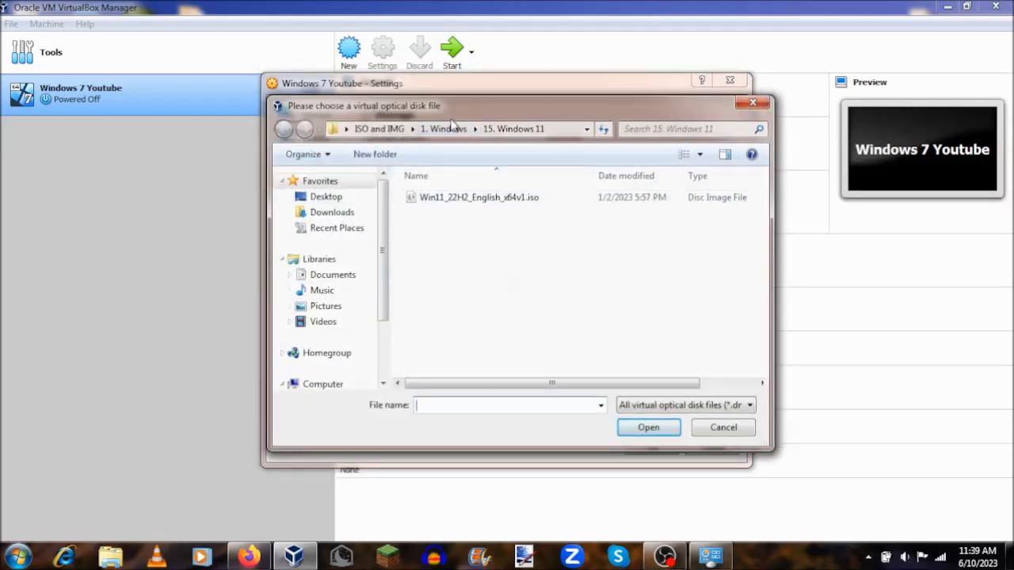
click(284, 128)
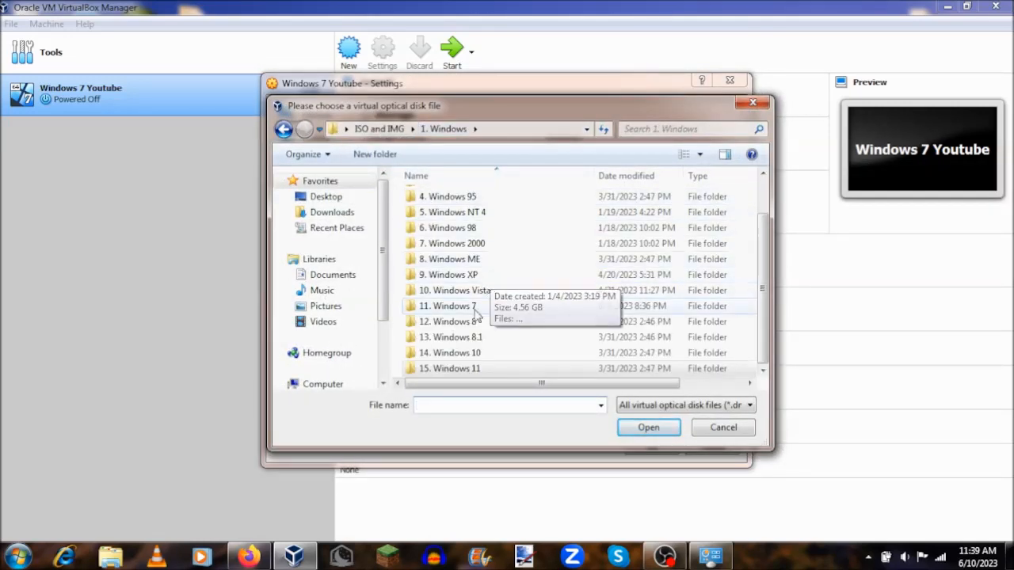
double_click(452, 306)
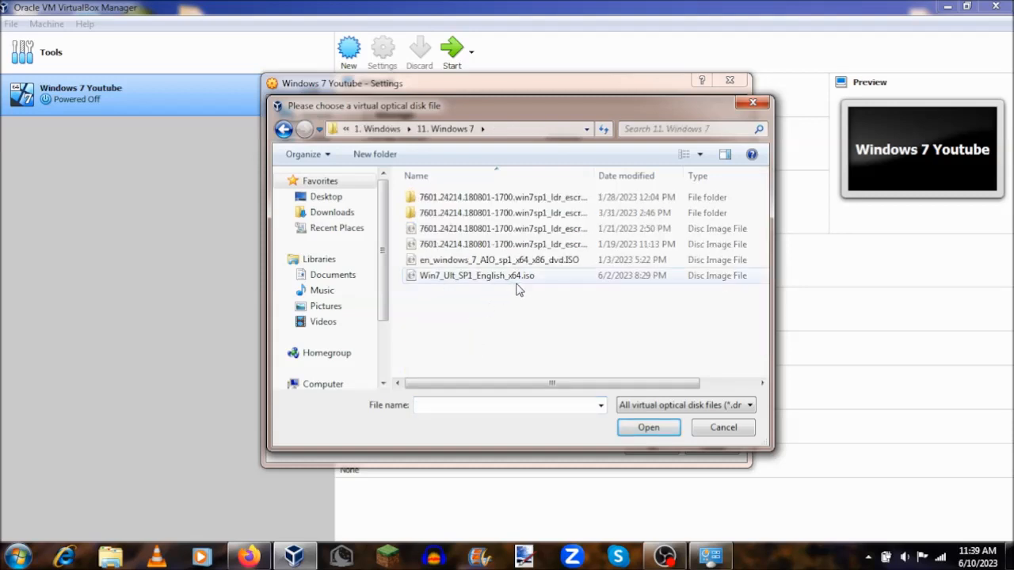
click(476, 275)
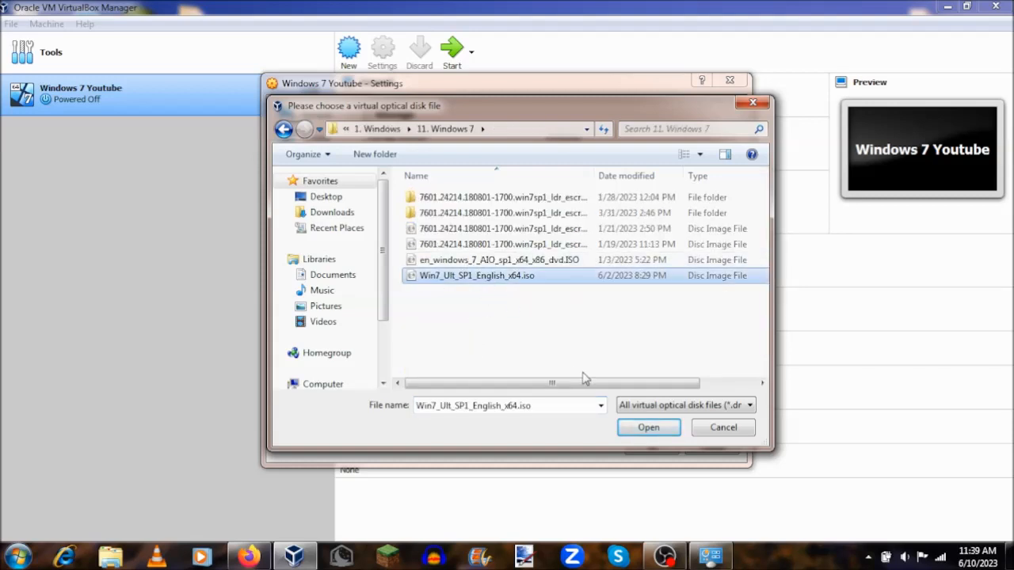
click(648, 427)
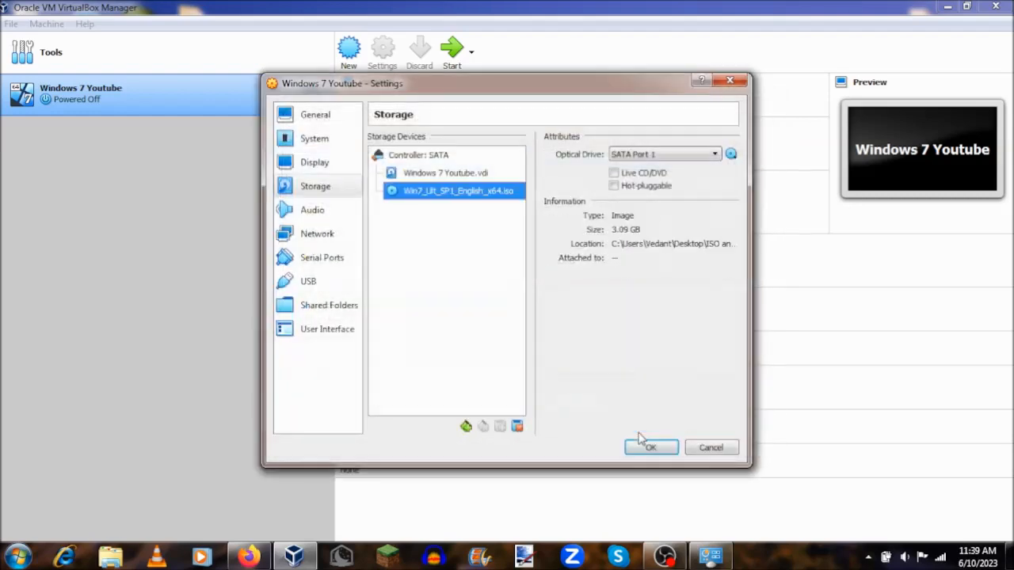
click(650, 447)
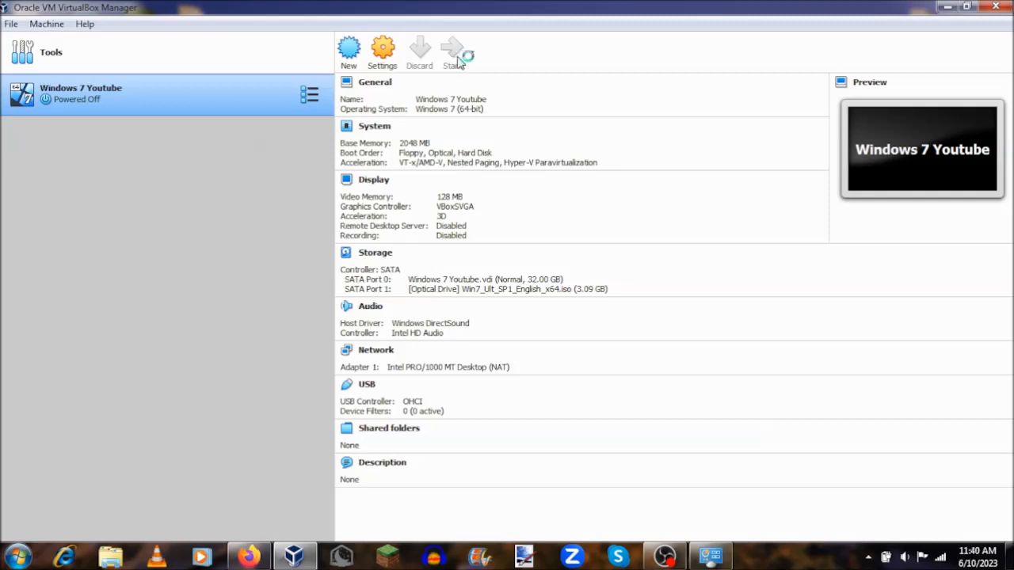
mouse_move(454, 52)
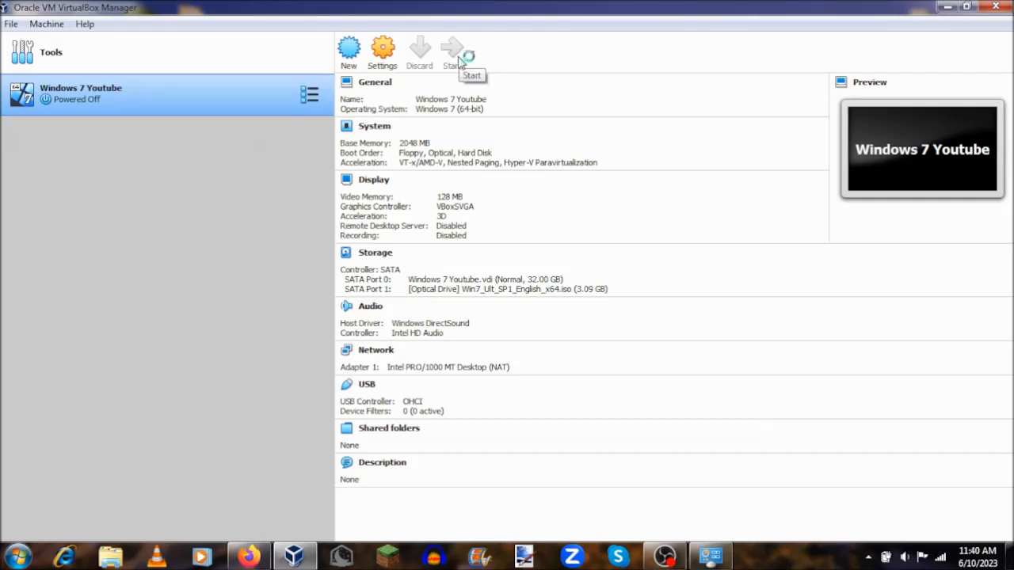
Step: Start the Windows 7 Youtube VM and dismiss the keyboard auto-capture notice
click(451, 51)
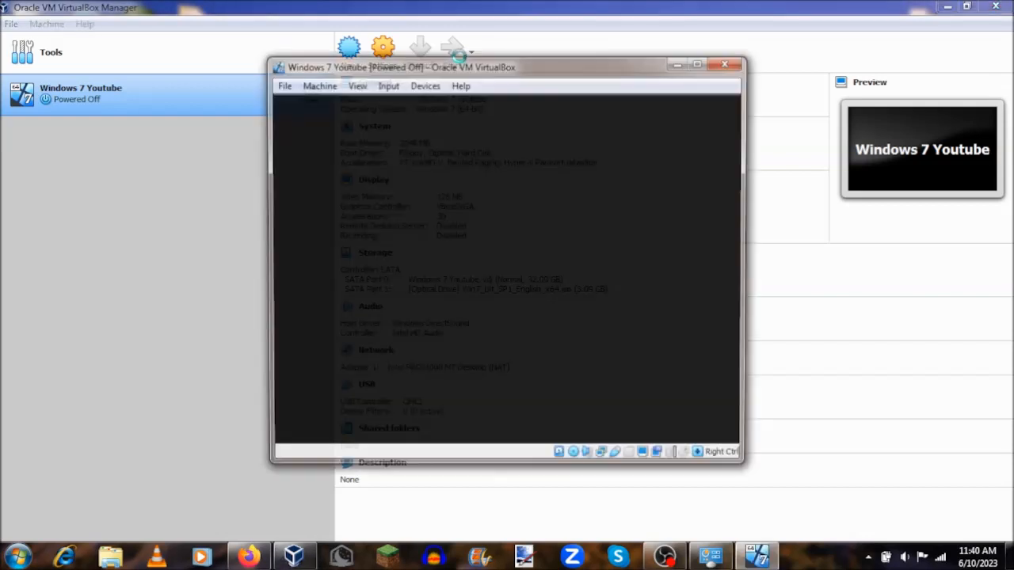
click(382, 46)
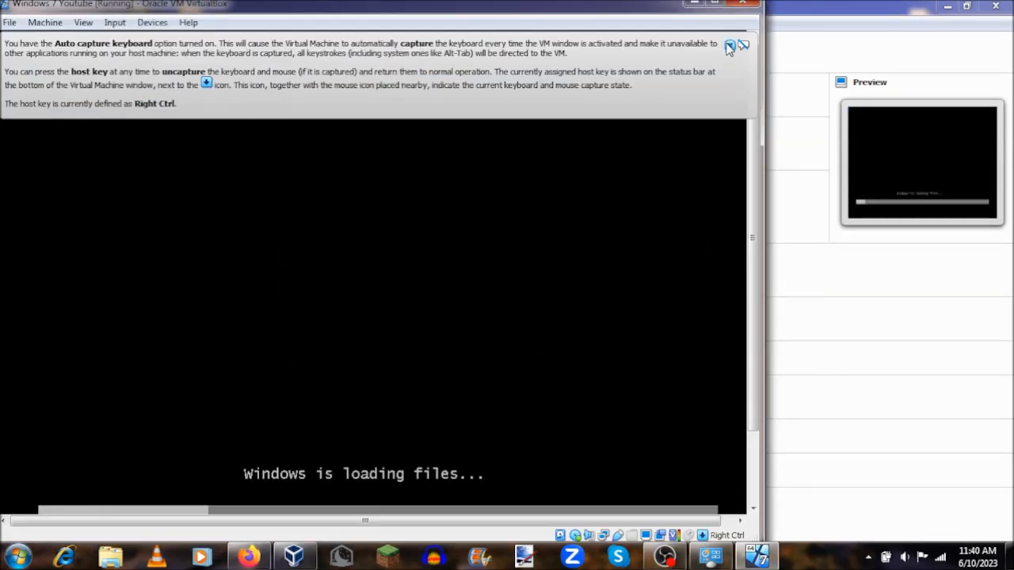
click(742, 44)
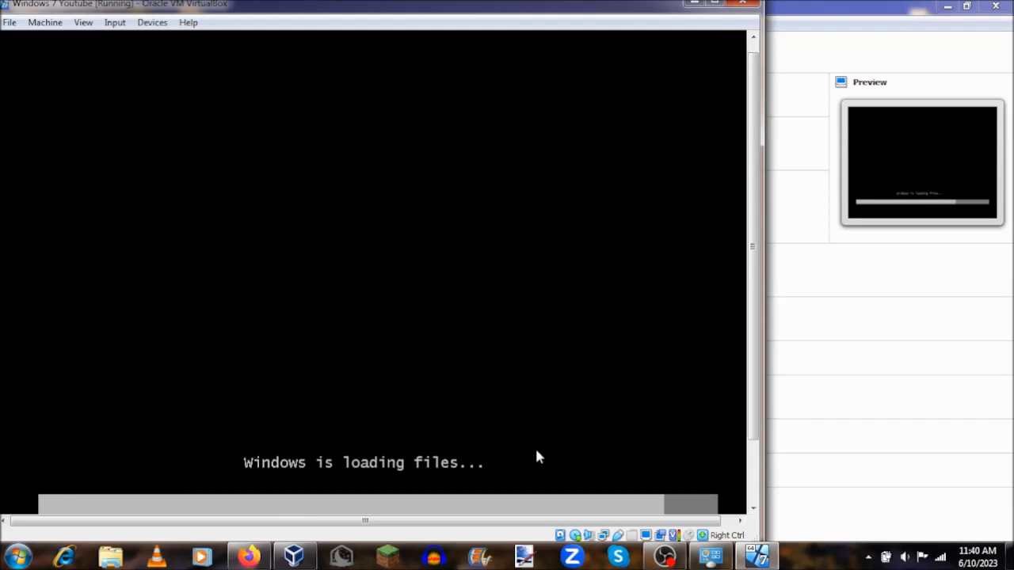
mouse_move(570, 418)
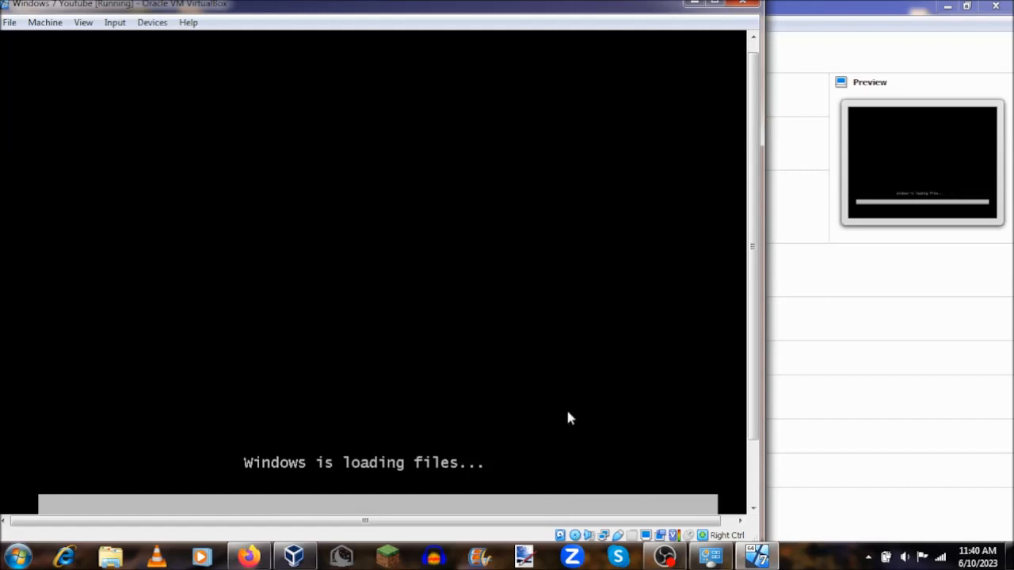
mouse_move(703, 69)
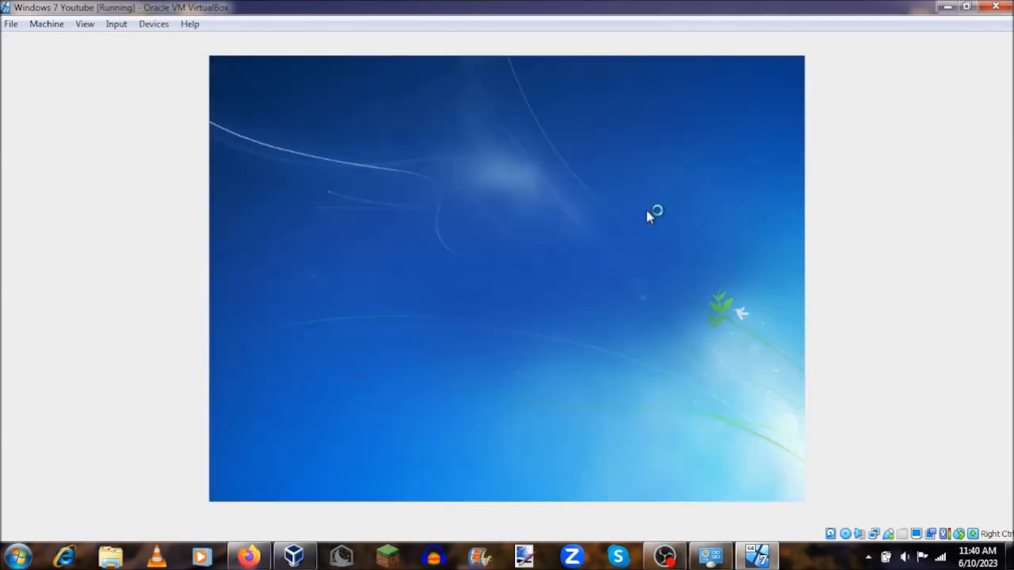
mouse_move(614, 206)
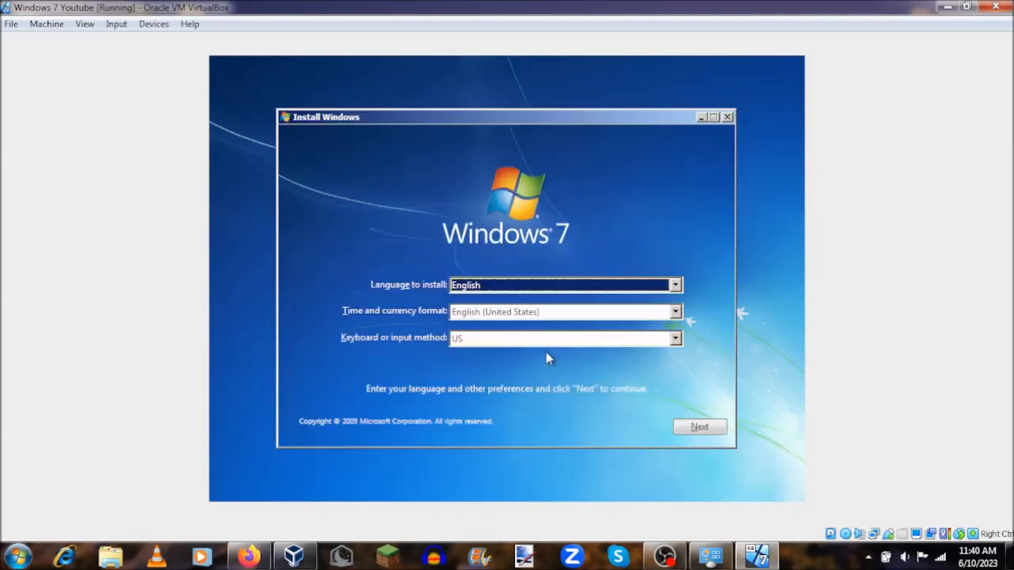
mouse_move(641, 396)
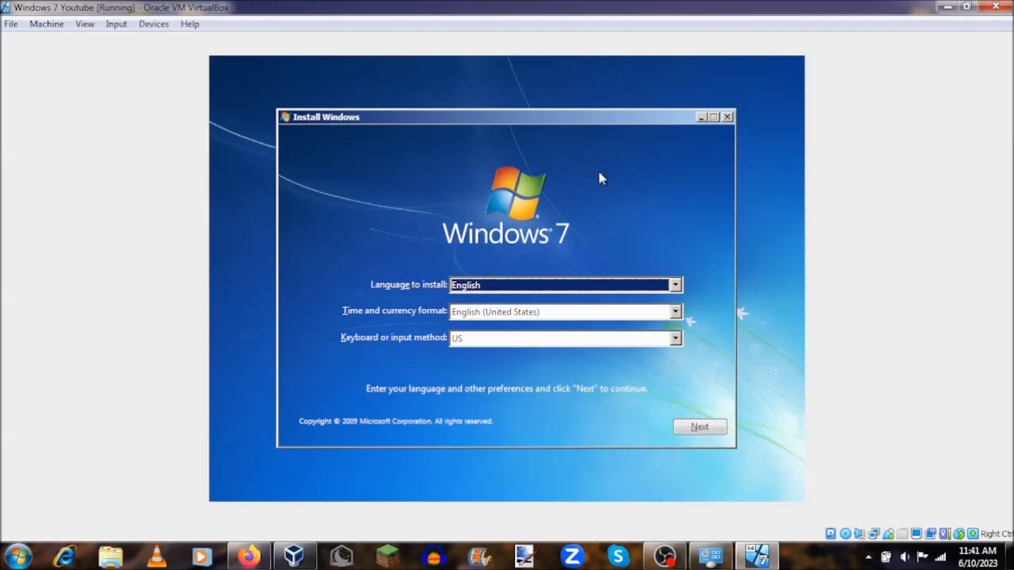
mouse_move(630, 287)
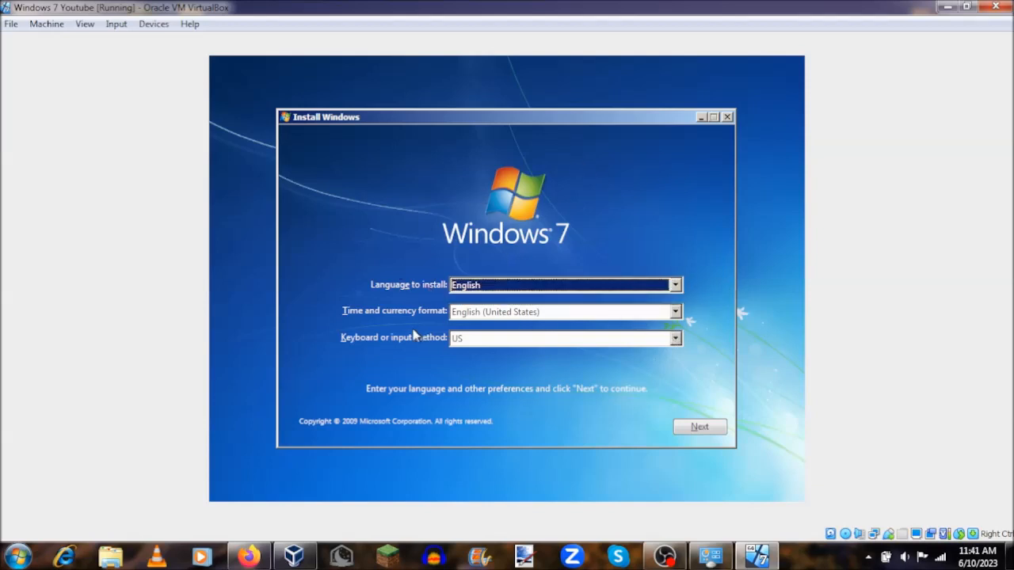
Step: Choose English (Australia) time and currency format, keep the US keyboard, and continue
click(674, 311)
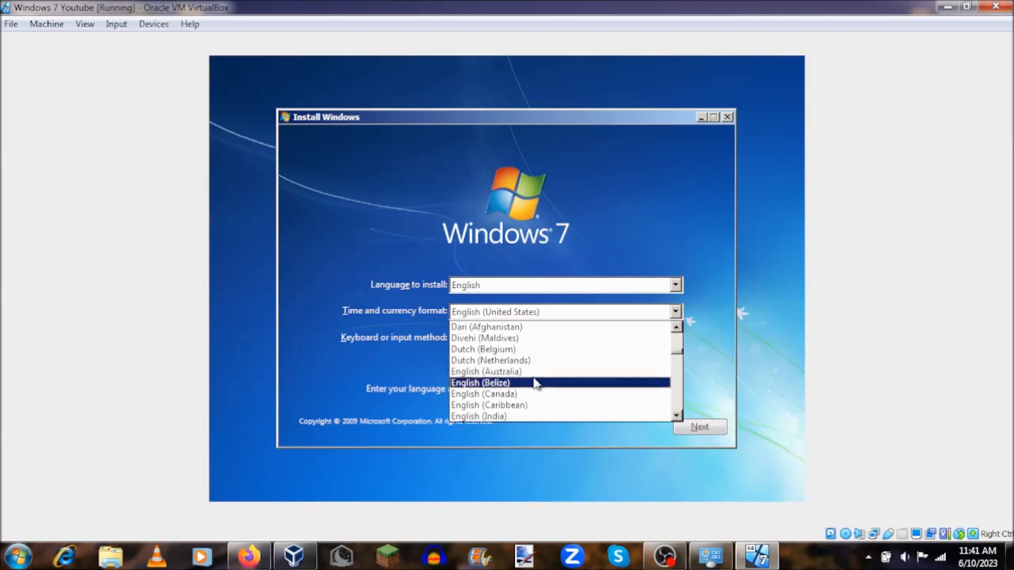
click(479, 382)
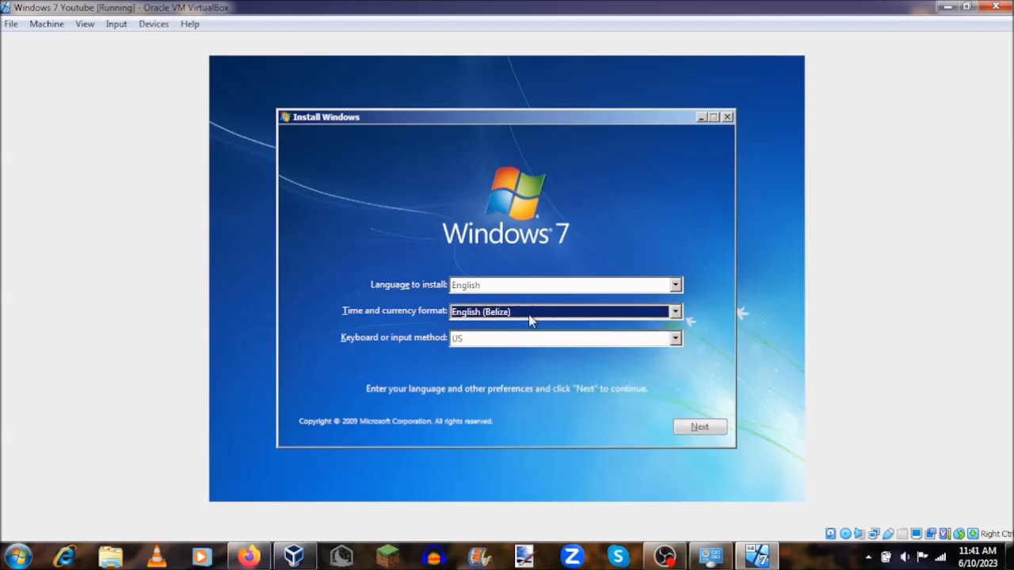
click(674, 312)
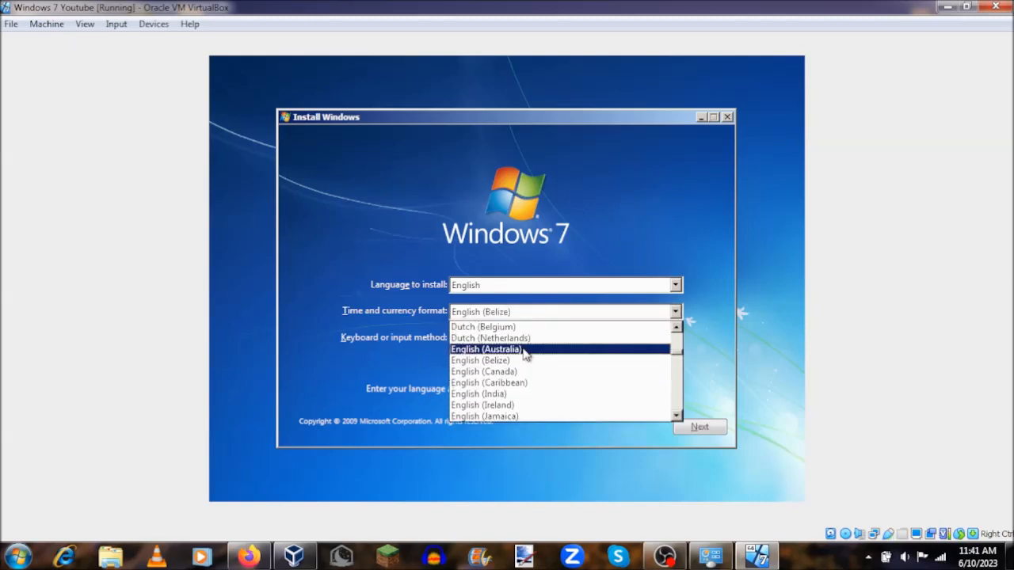
click(486, 349)
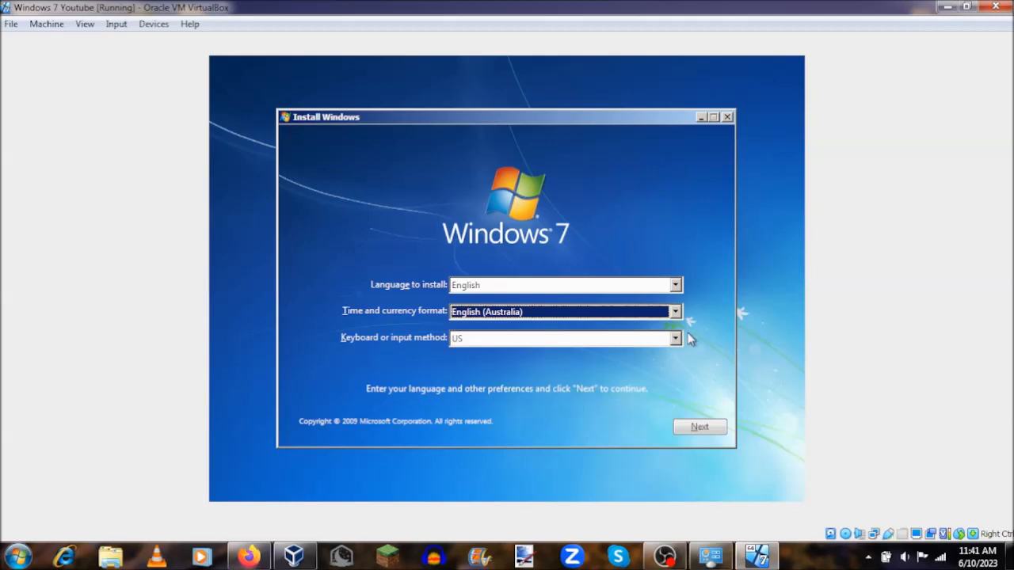
click(674, 338)
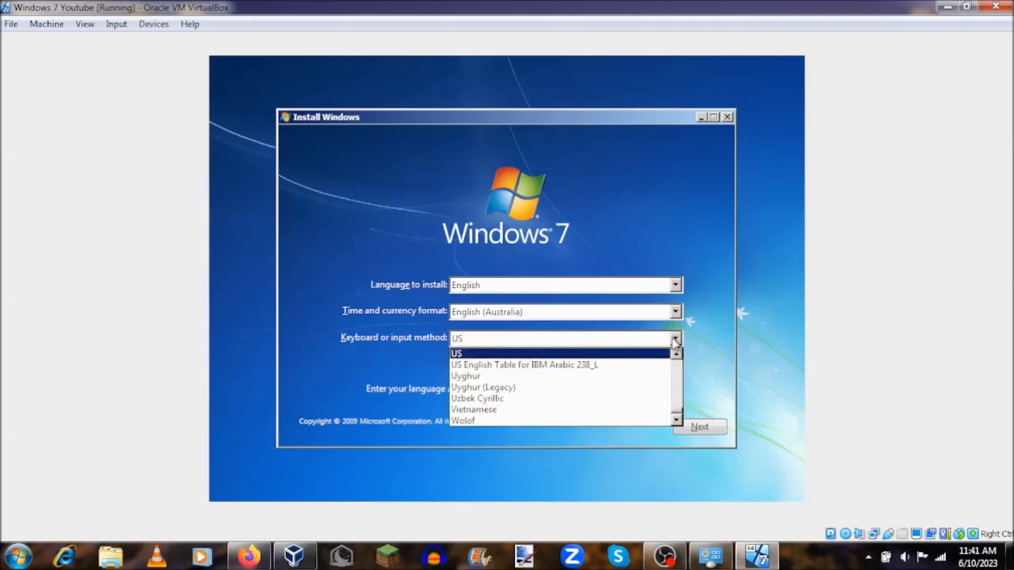
click(456, 352)
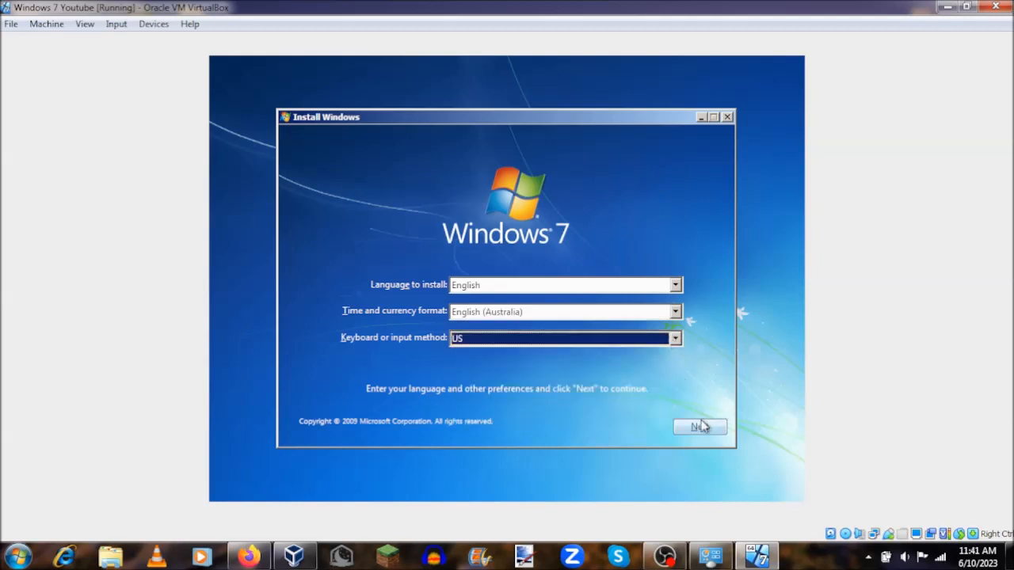
click(699, 426)
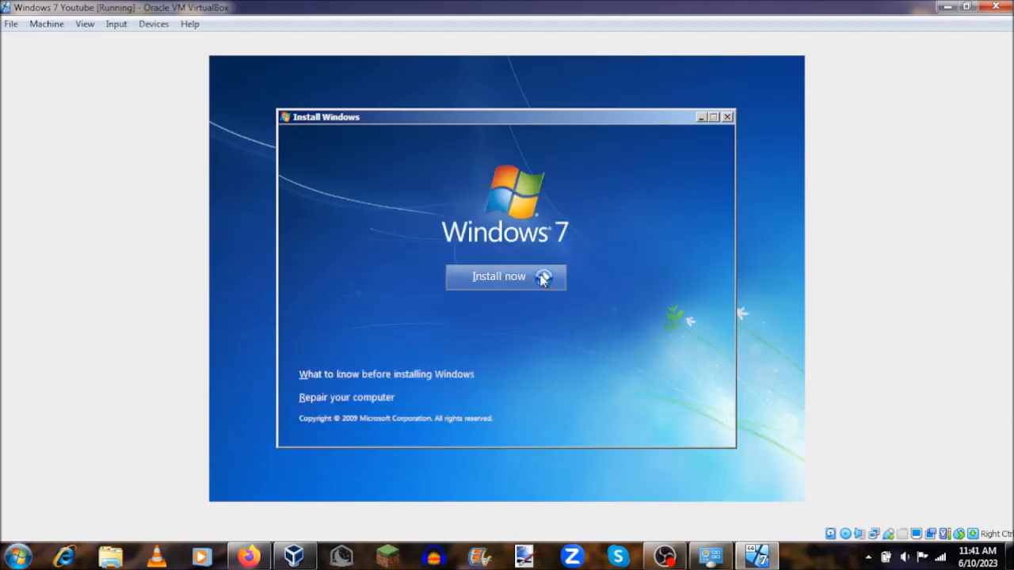
Step: Accept the license terms and install Windows onto Disk 0 Unallocated Space
click(498, 276)
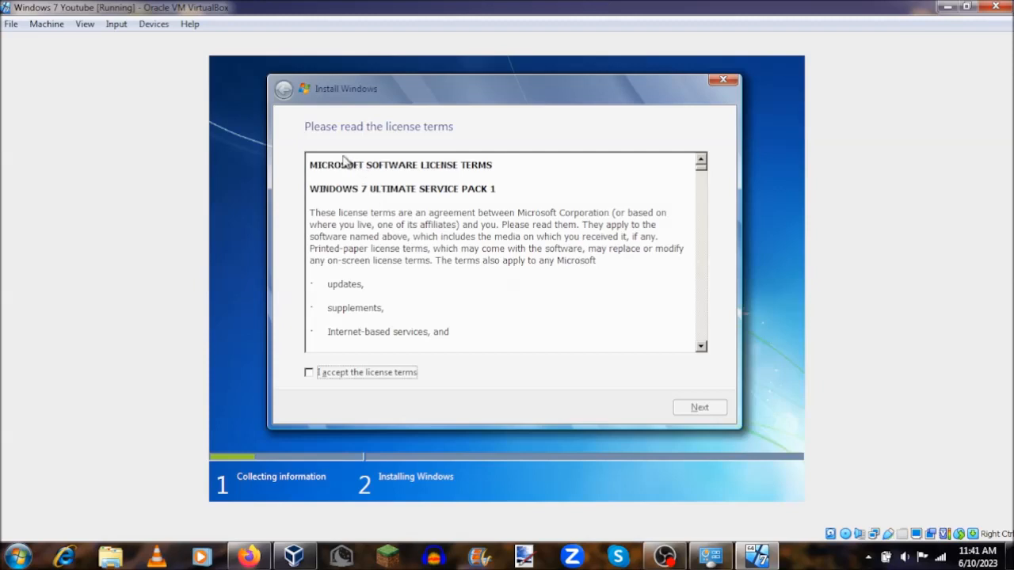
click(308, 372)
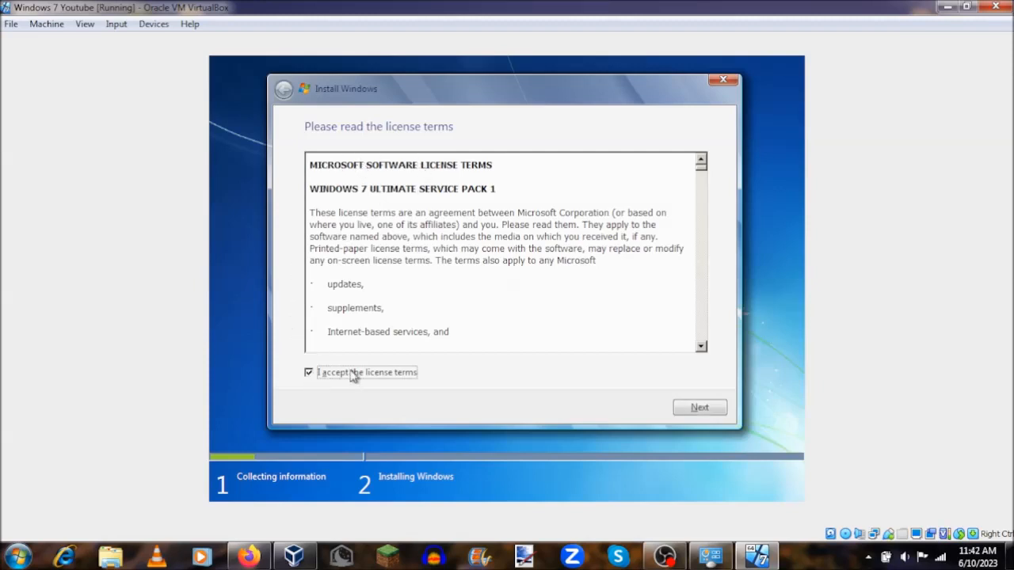
click(700, 406)
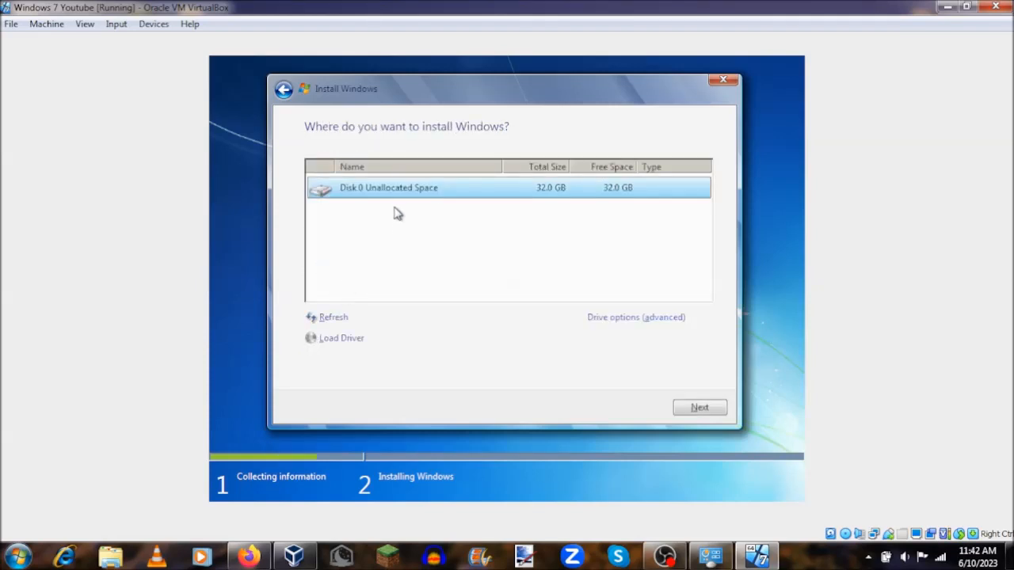
click(699, 407)
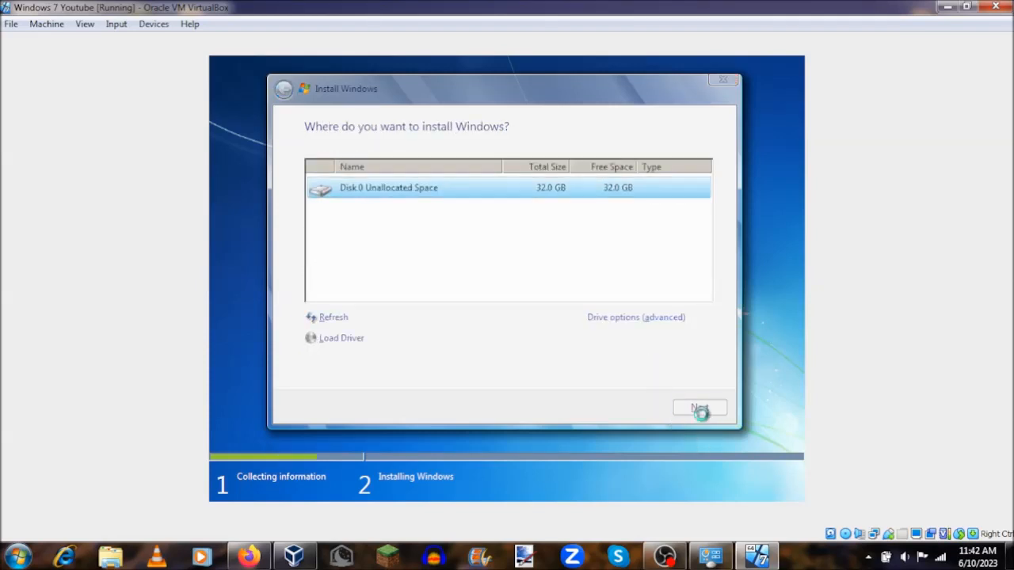
click(699, 407)
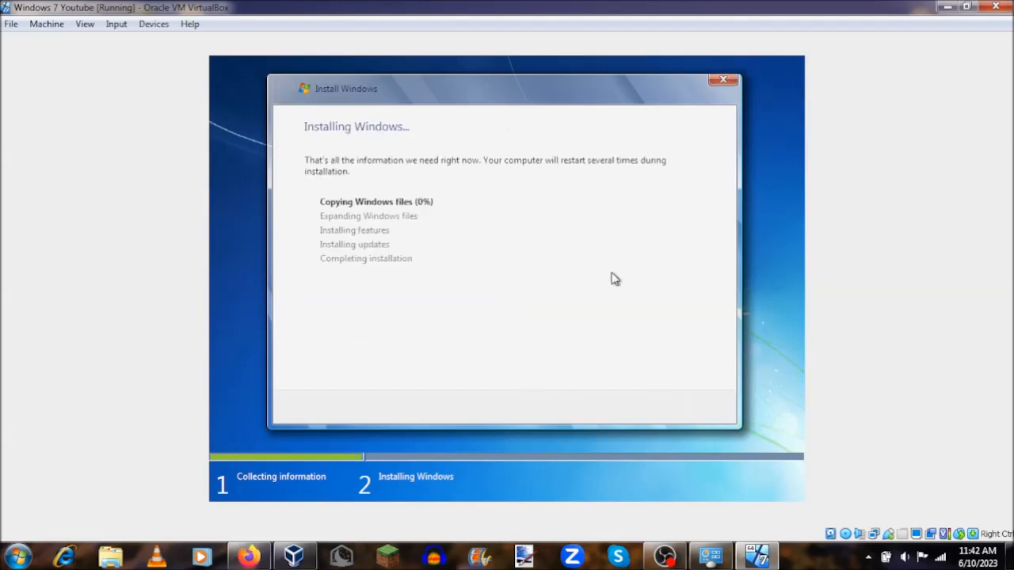
mouse_move(668, 353)
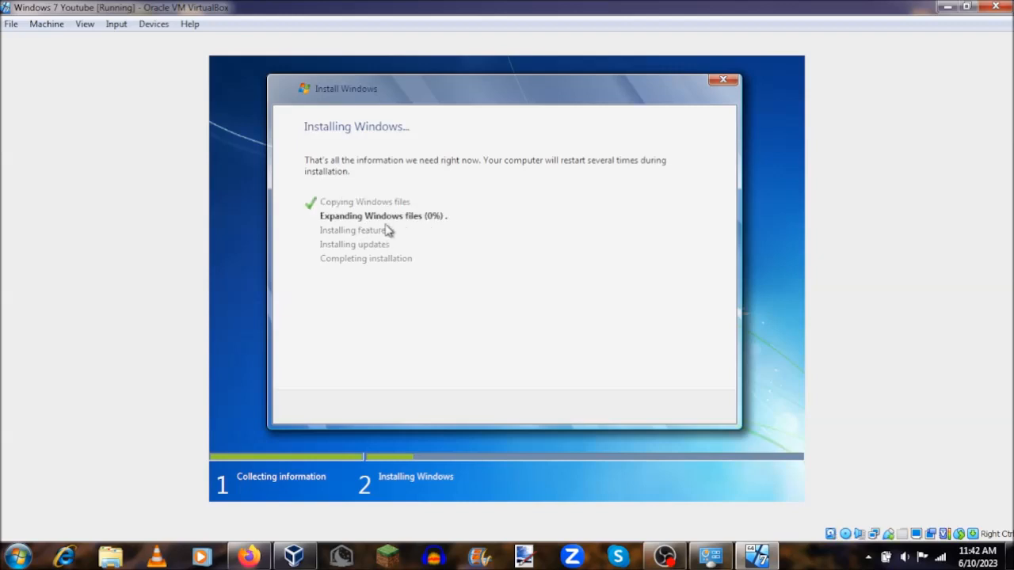
mouse_move(245, 230)
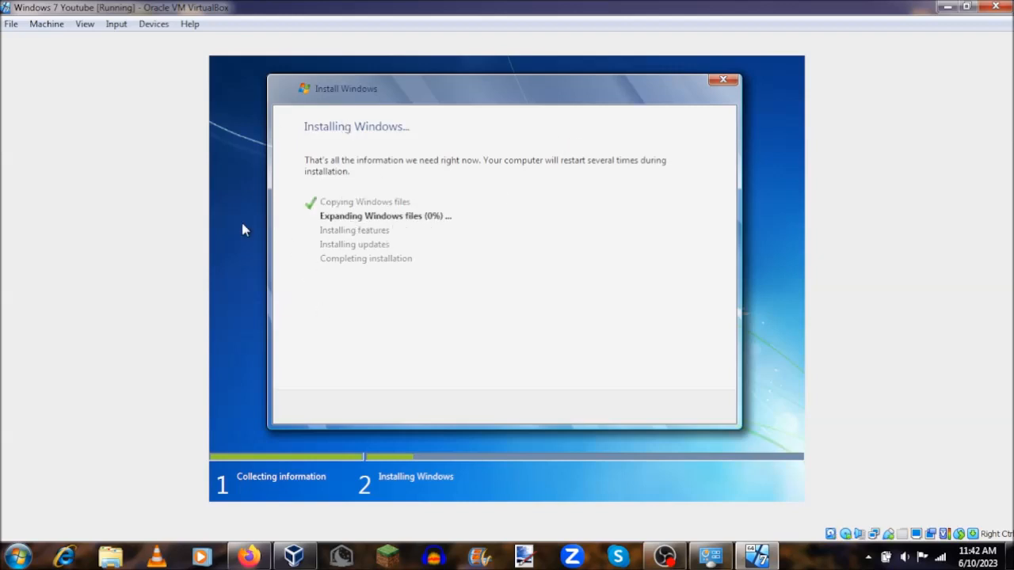
mouse_move(299, 235)
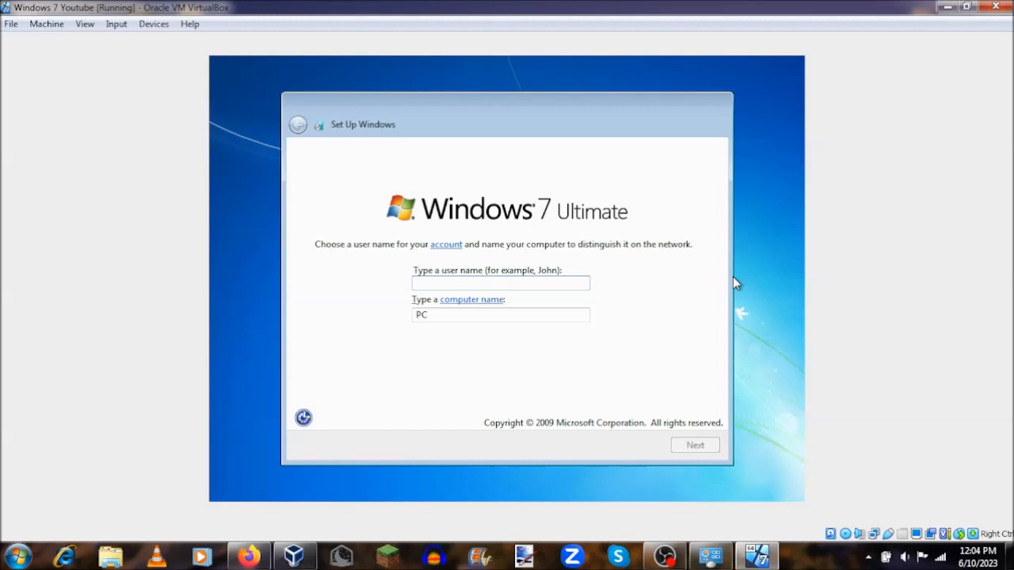
Step: Enter user name 'TechGuyVE' with its matching computer name and continue
click(500, 283)
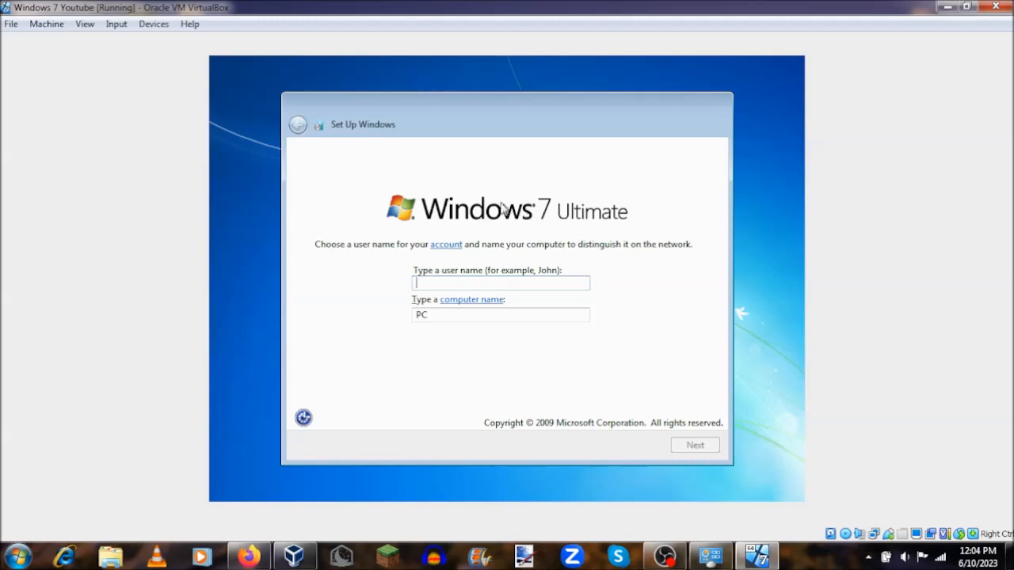
mouse_move(386, 495)
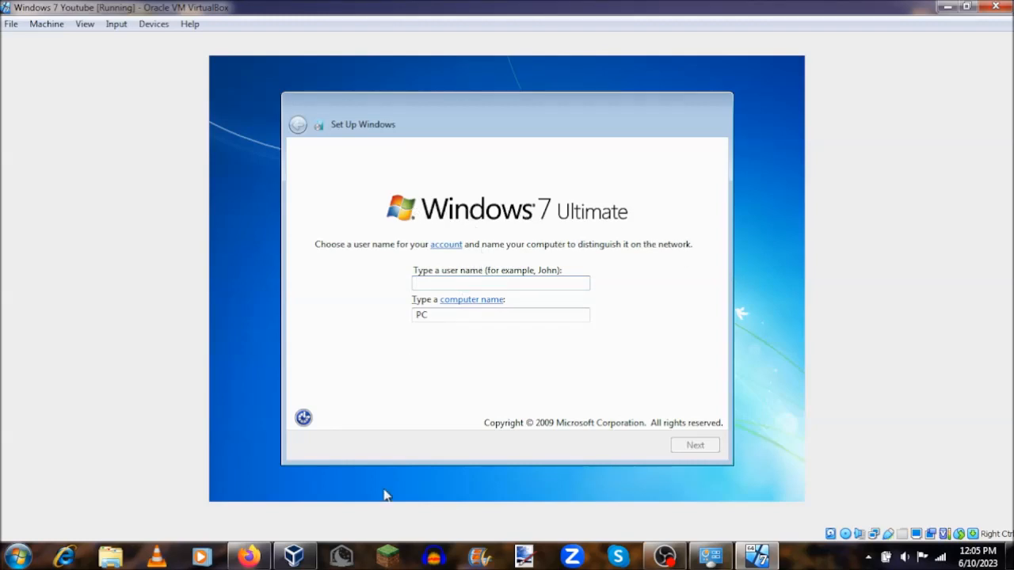
text(T)
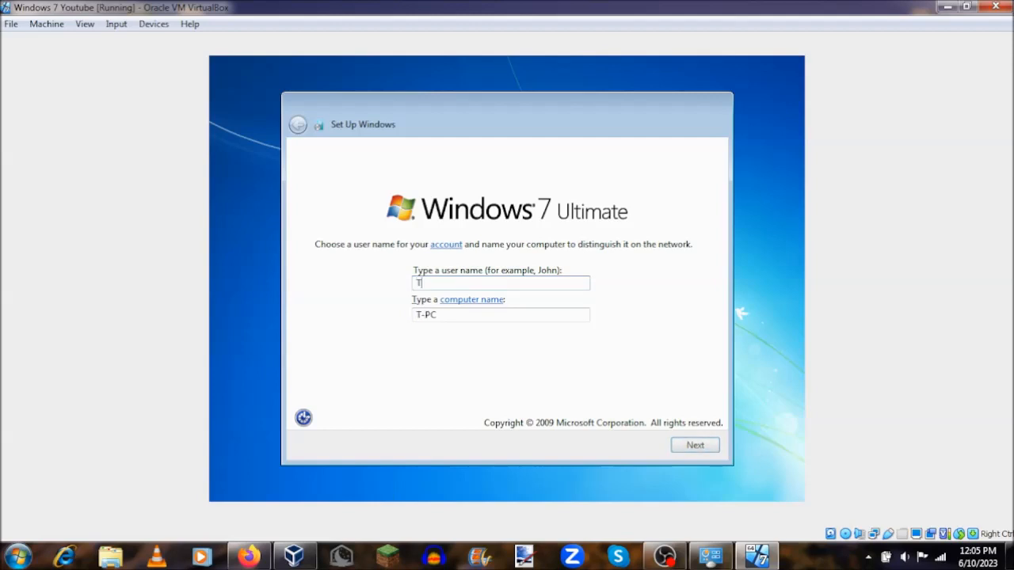
text(ech)
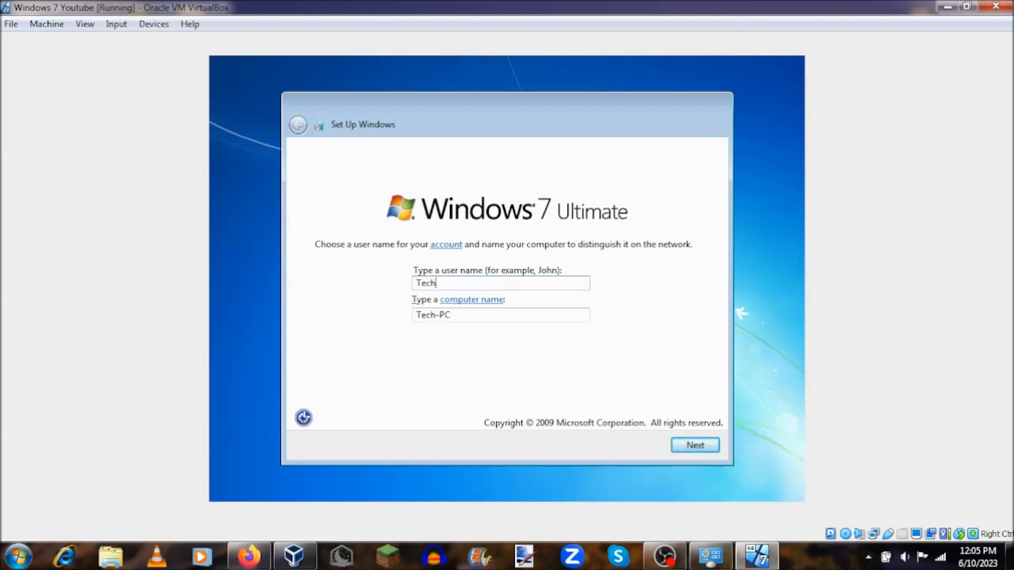
text(GuyVE)
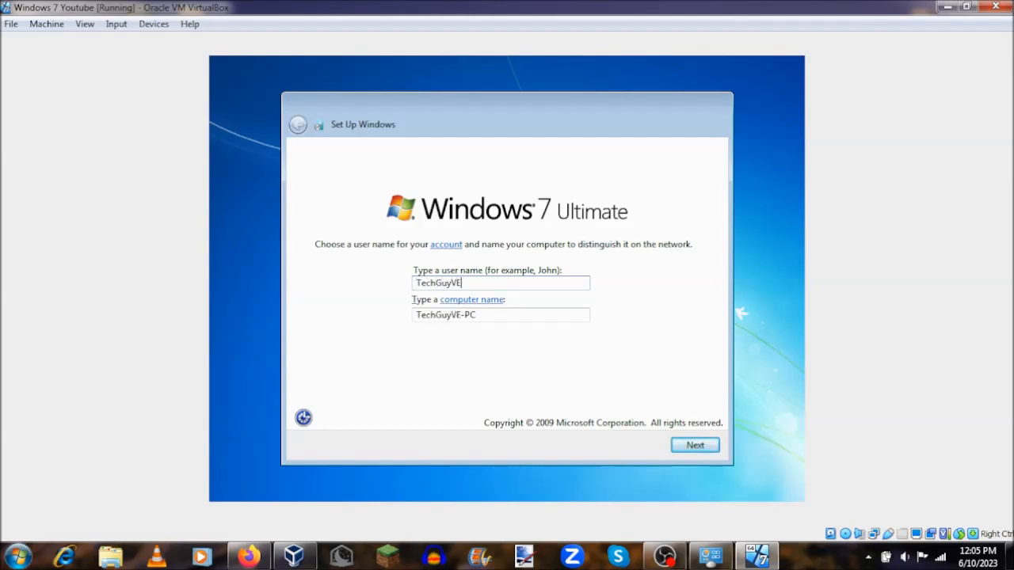
click(693, 444)
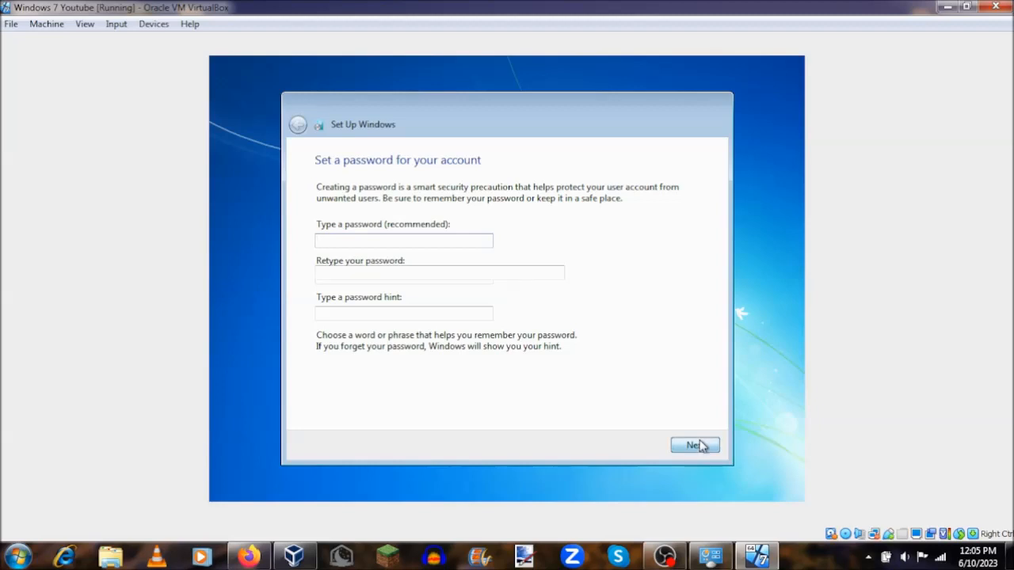
Step: Continue without a password, skip the product key, and accept the Canberra, Melbourne, Sydney time zone
click(694, 445)
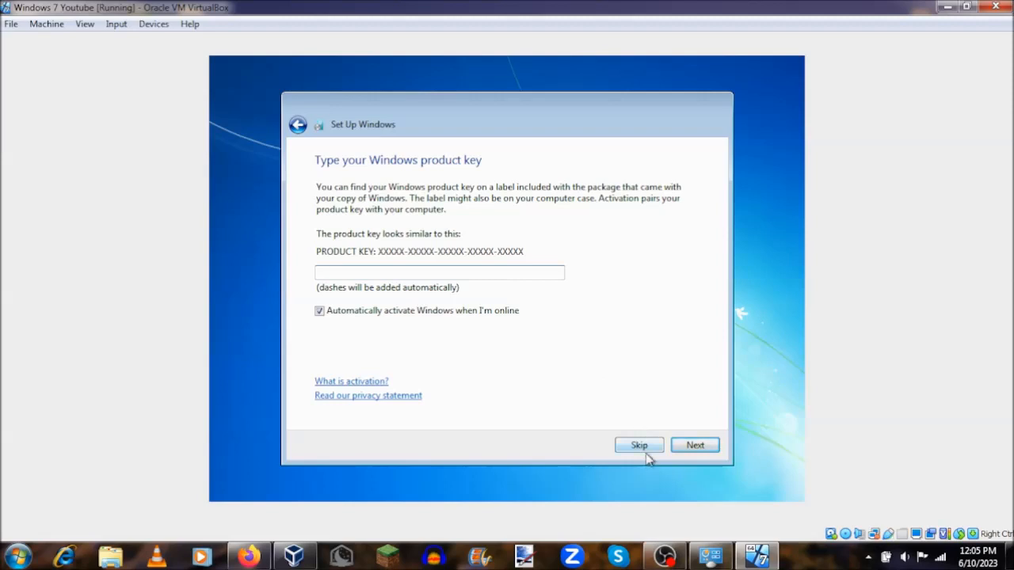
click(638, 445)
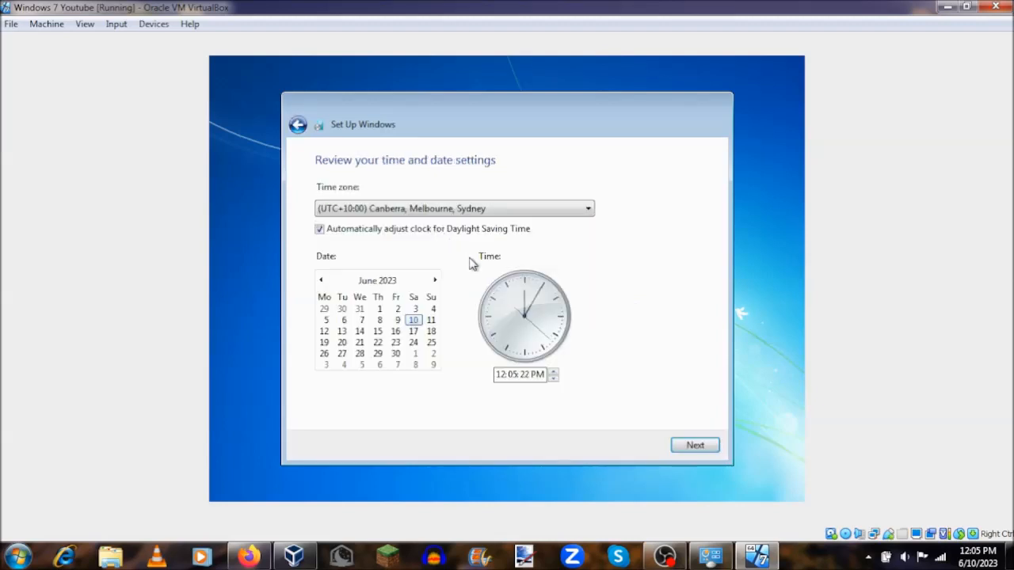
click(586, 208)
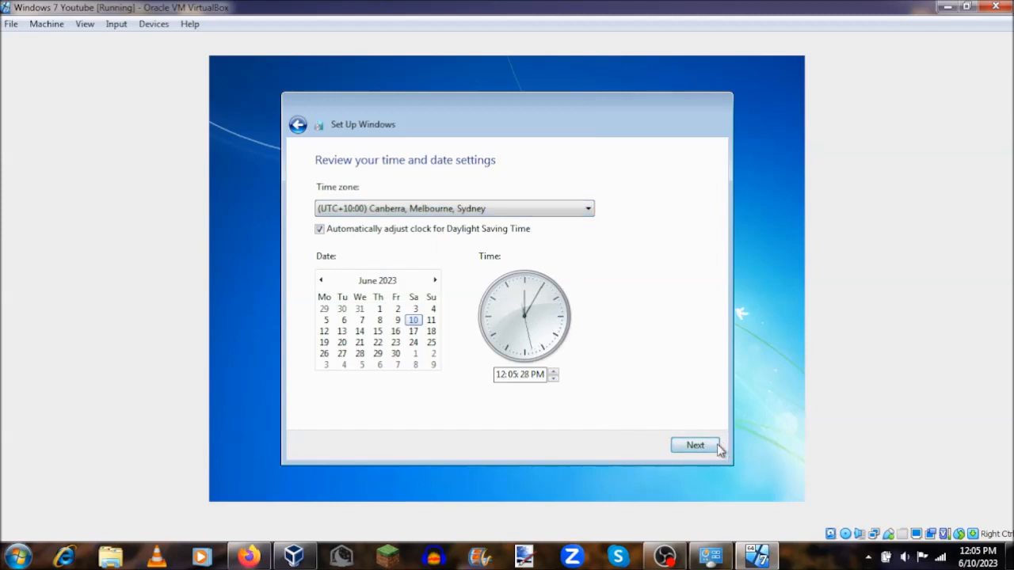
click(694, 445)
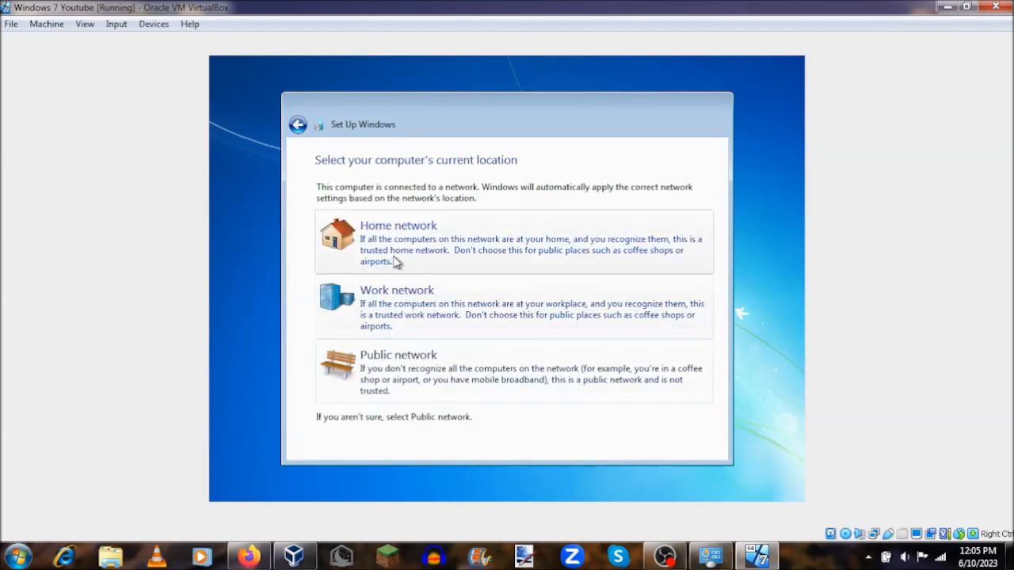
Step: Select Home network as the computer's location
click(398, 225)
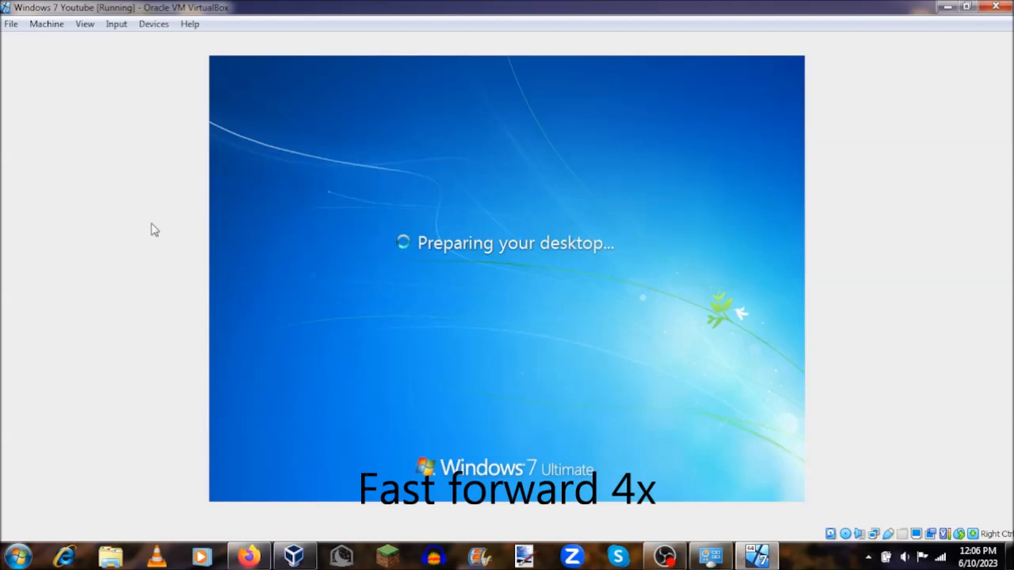
Step: Bring up and dismiss the window options, then apply the Windows 7 theme
click(8, 7)
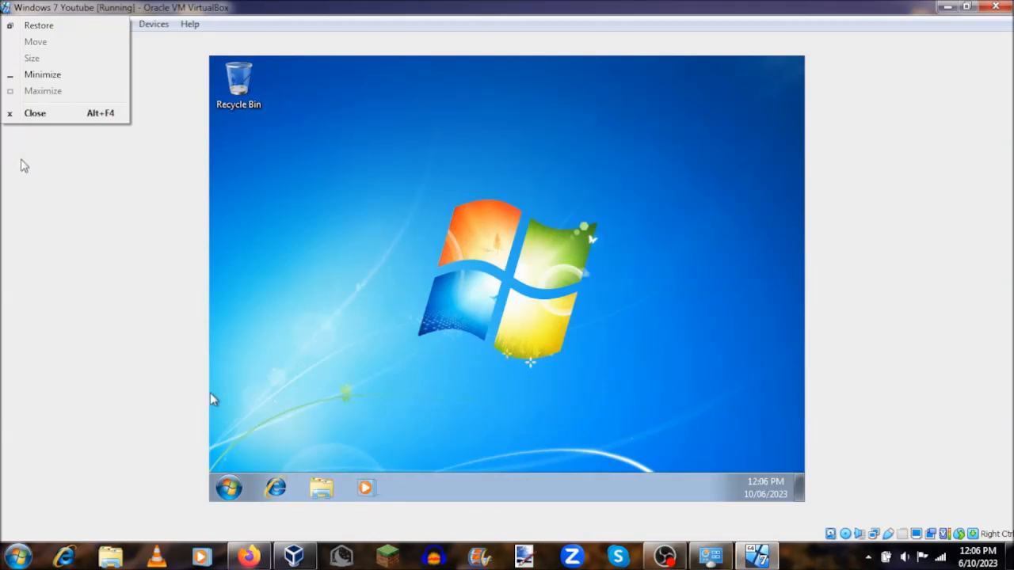
click(400, 361)
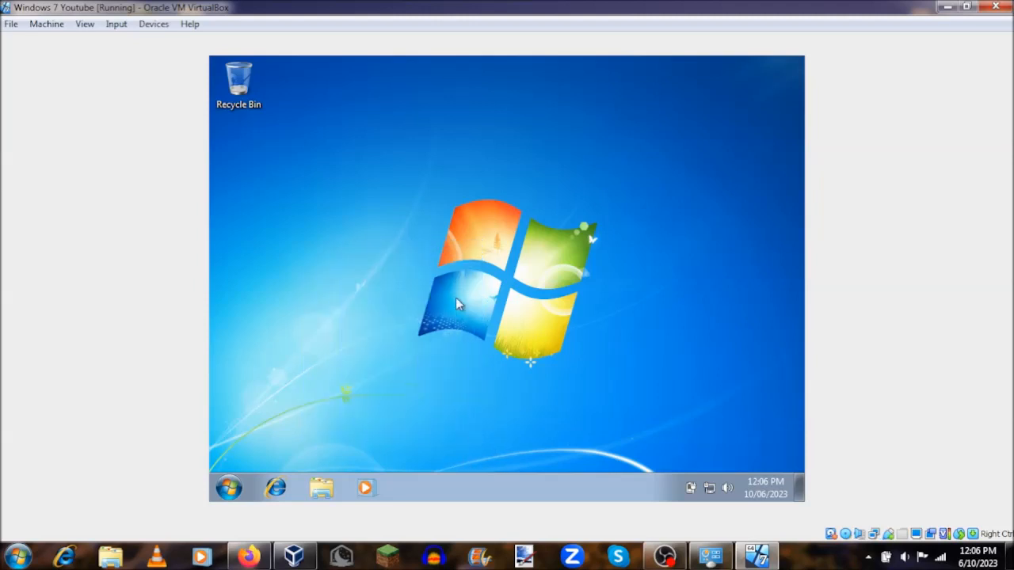
mouse_move(506, 312)
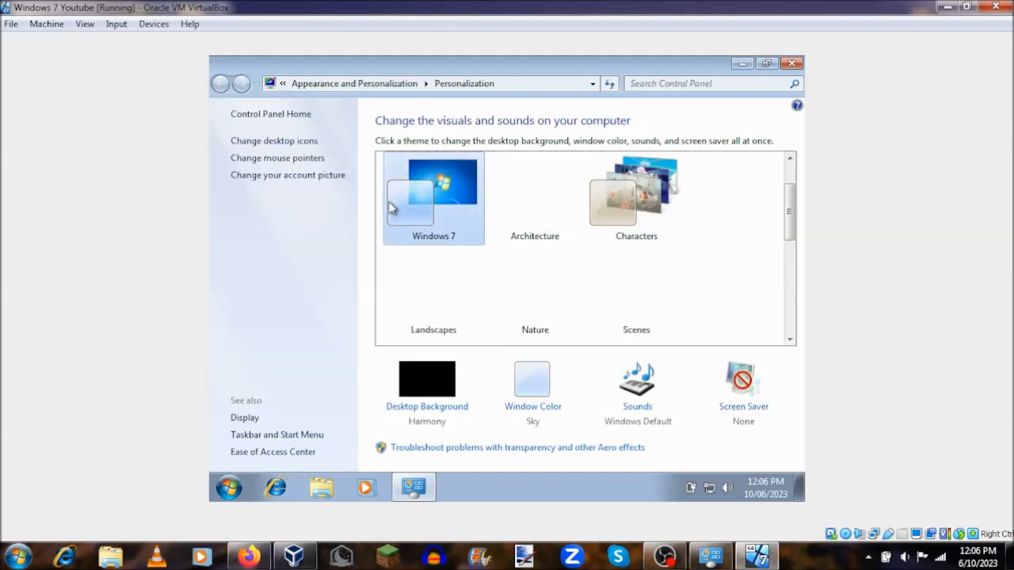
click(792, 63)
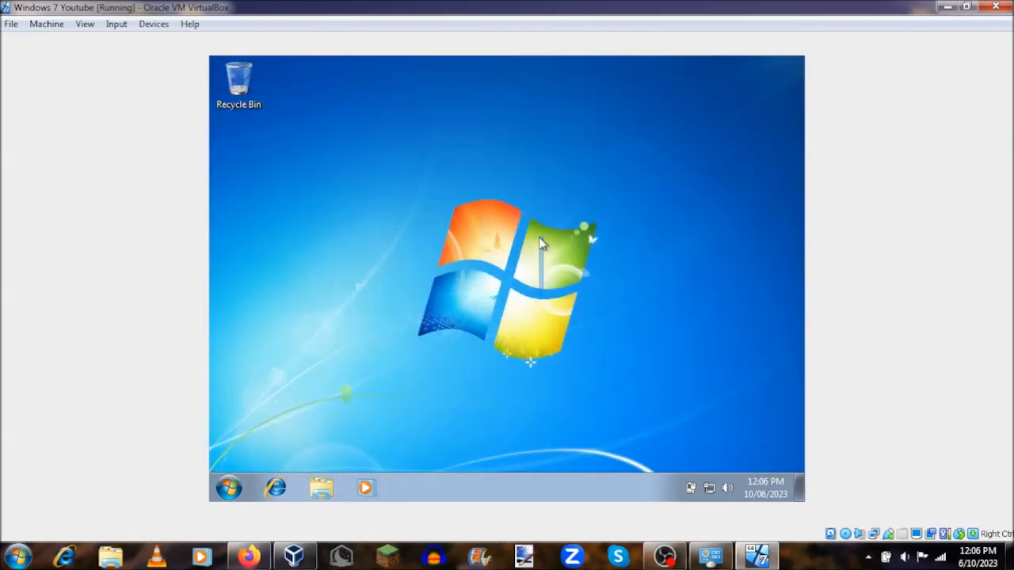
mouse_move(327, 195)
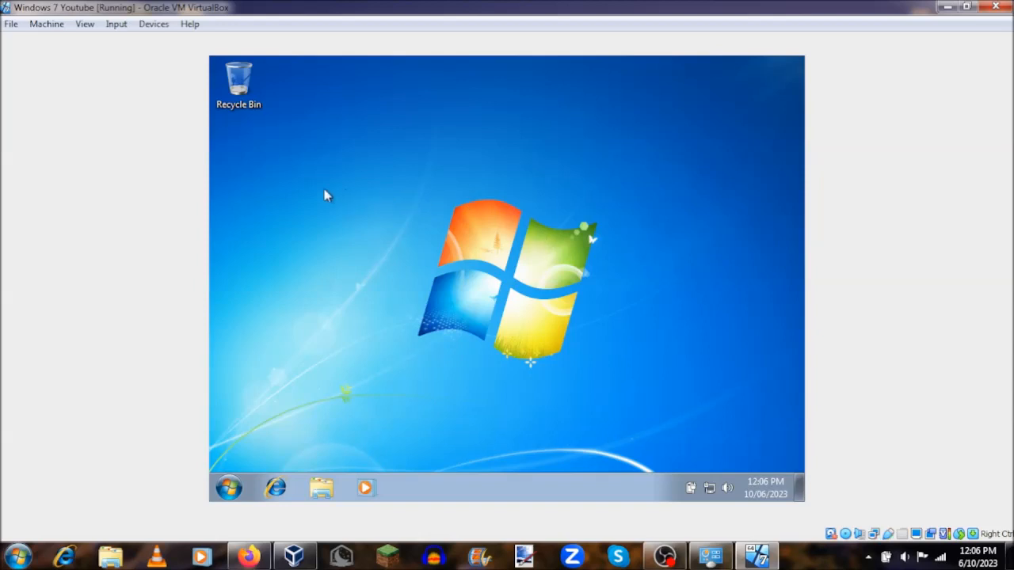
mouse_move(154, 24)
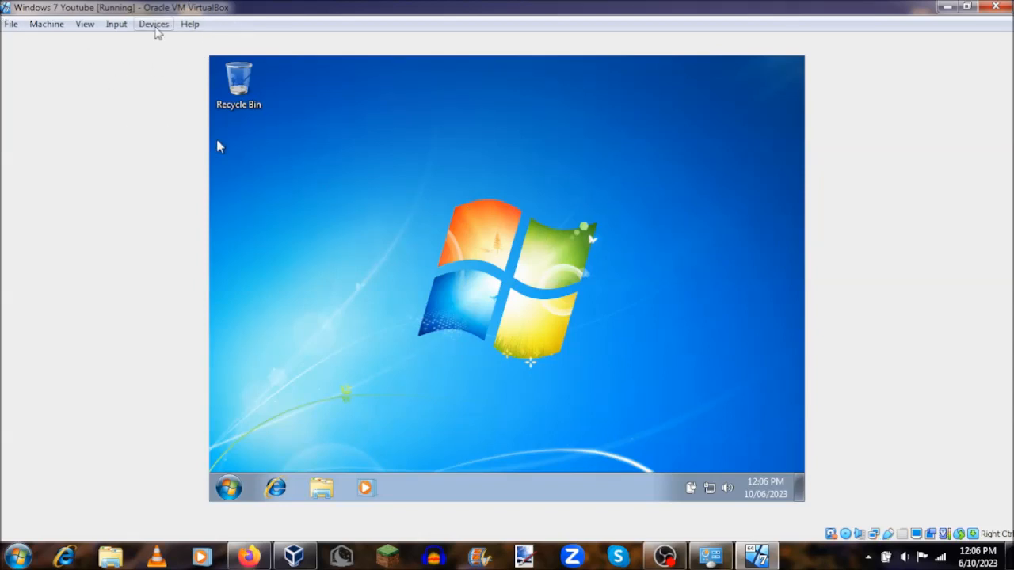
Step: Insert the Guest Additions CD image and run VBoxWindowsAdditions from CD Drive (D:)
click(153, 24)
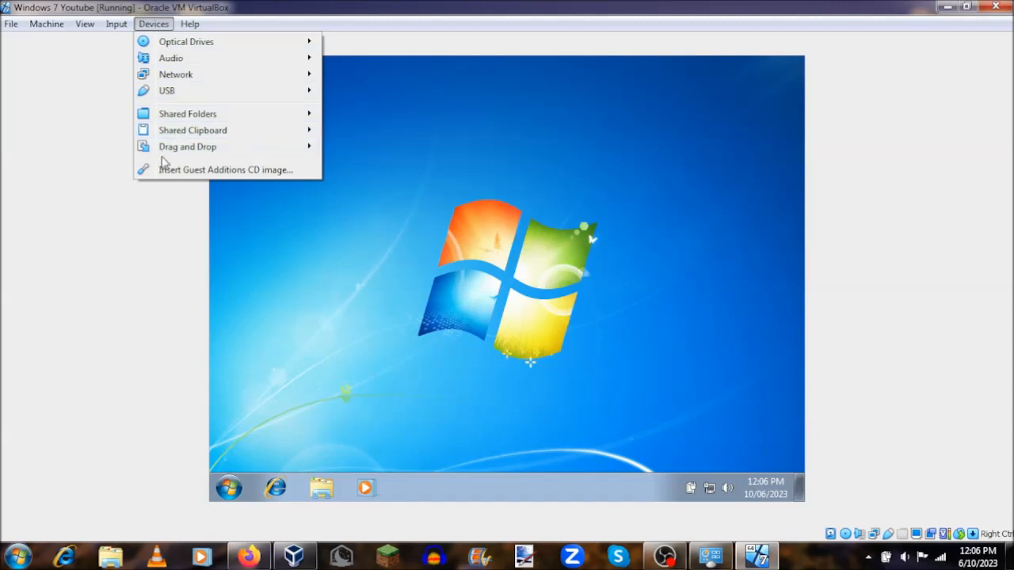
click(164, 172)
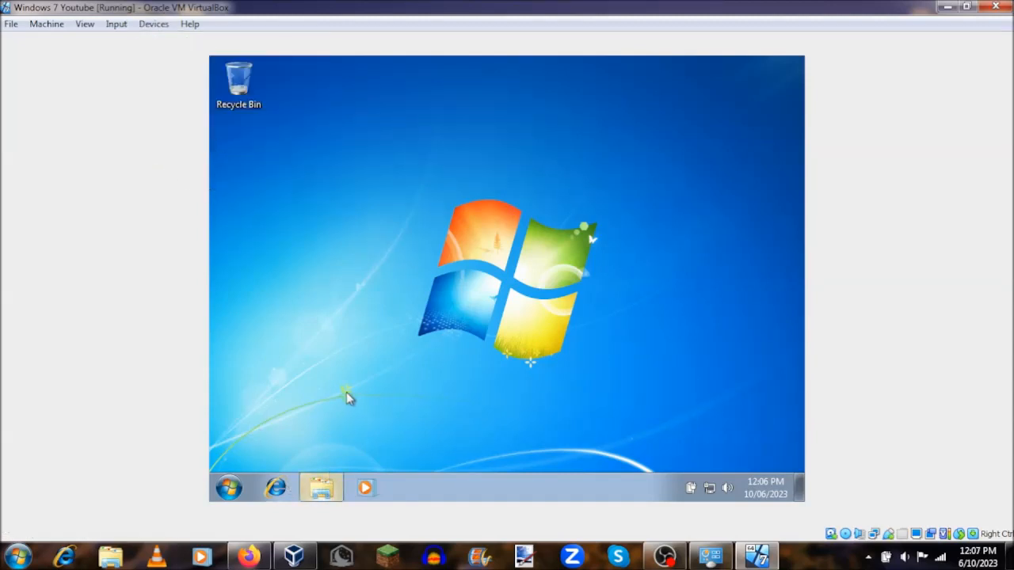
click(321, 487)
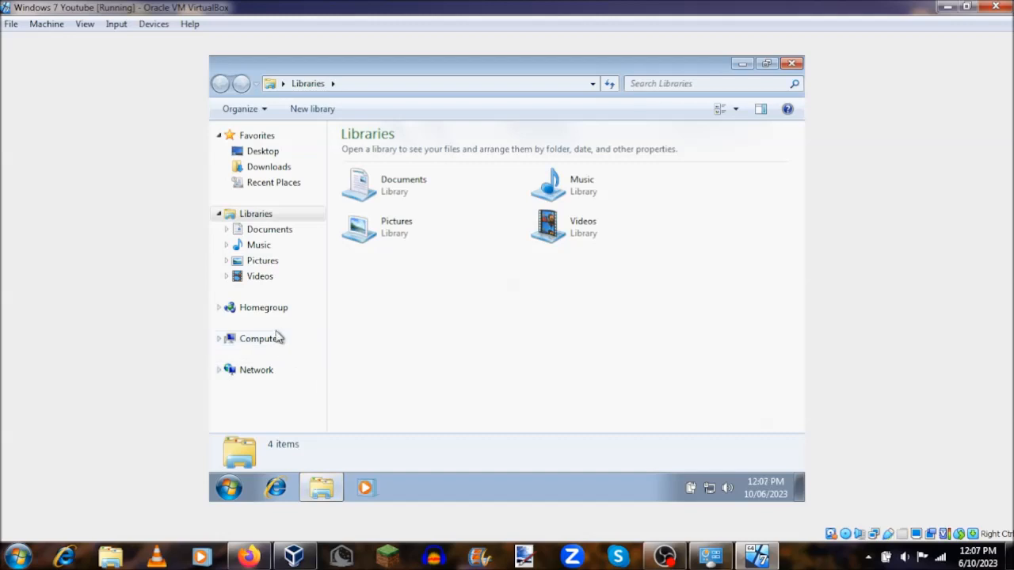
click(259, 338)
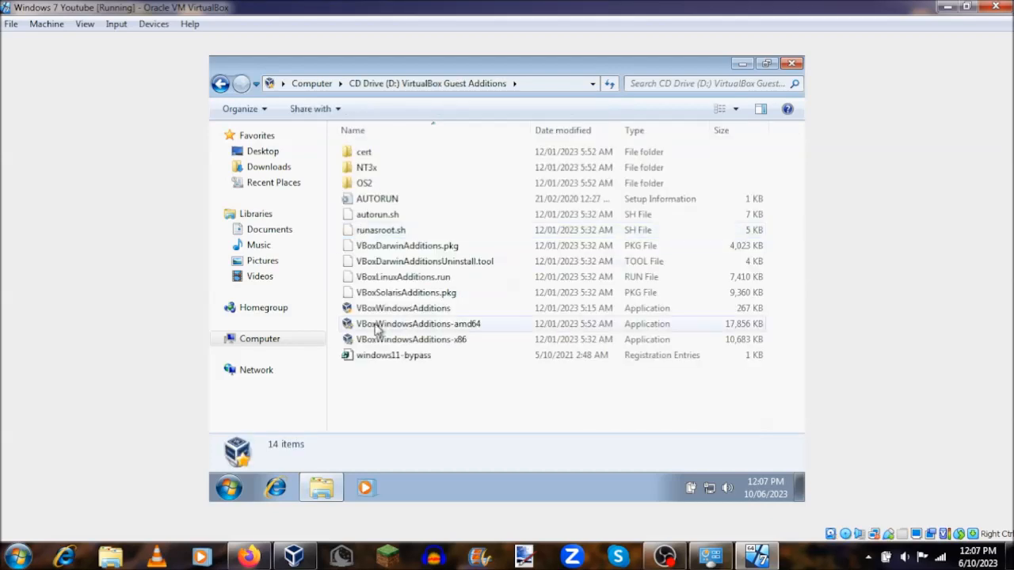
click(402, 308)
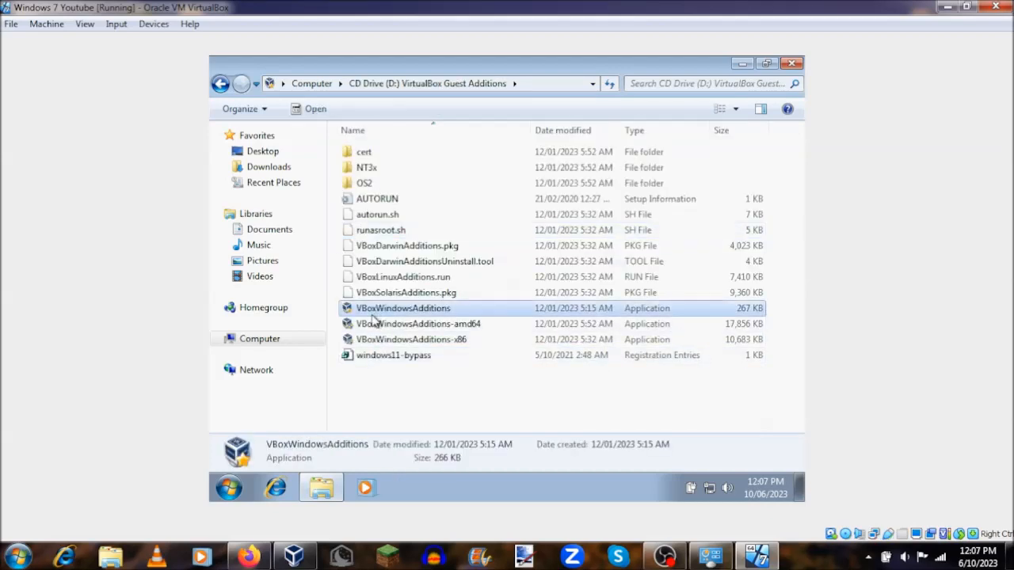
double_click(417, 323)
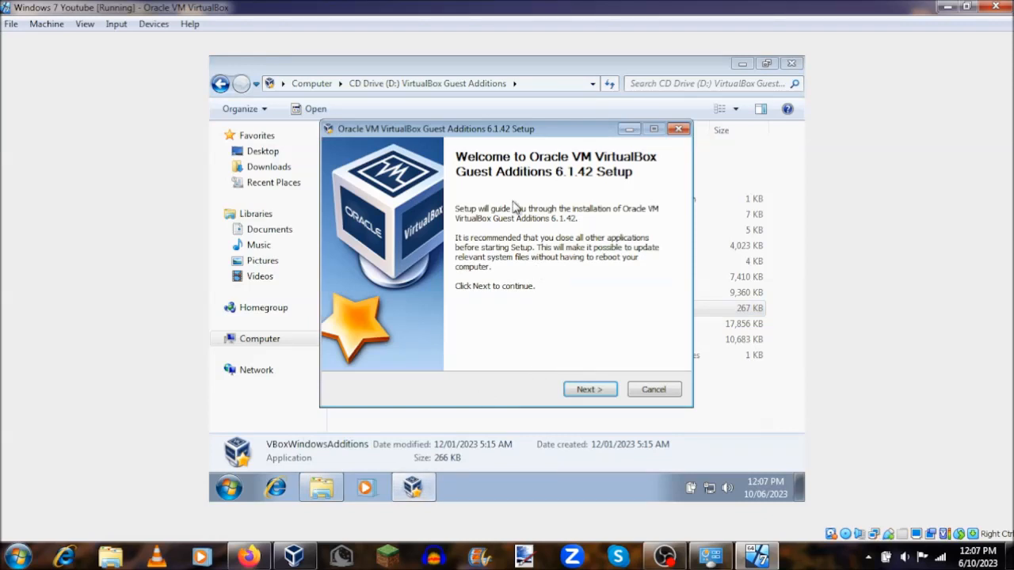
Step: Install Guest Additions 6.1.42 with default folder and components, allow Oracle drivers, and reboot
click(588, 389)
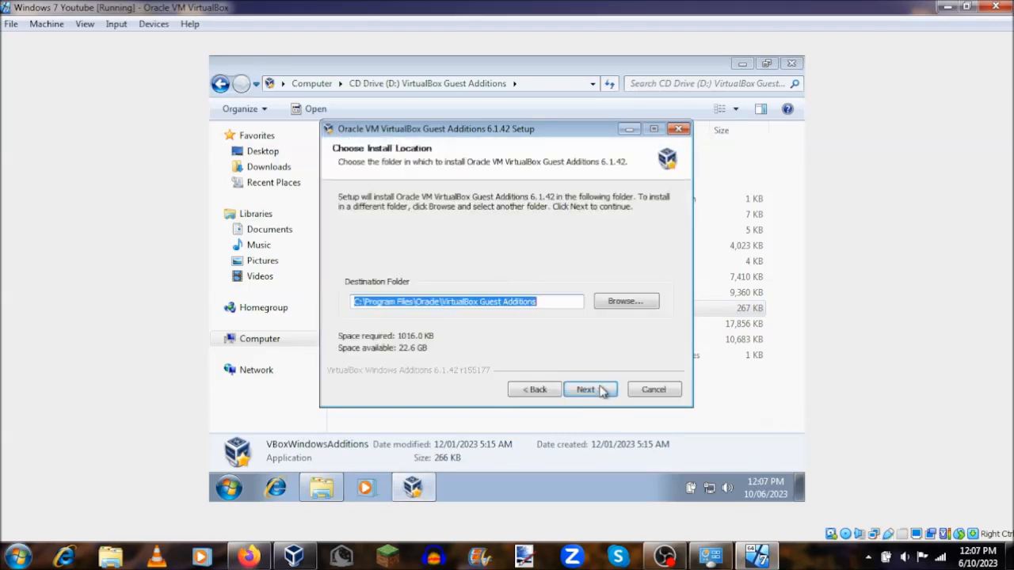
click(585, 389)
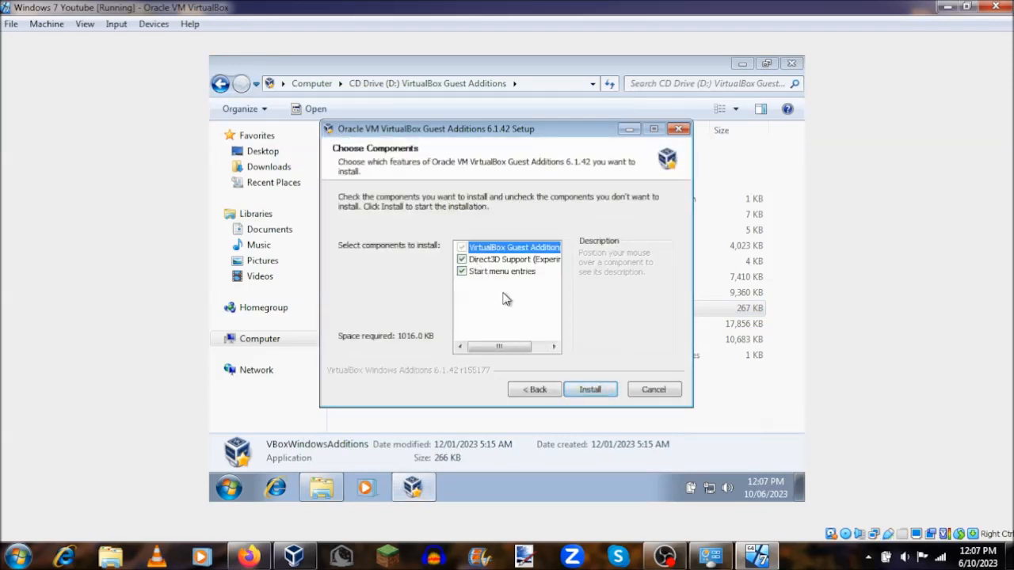
mouse_move(489, 271)
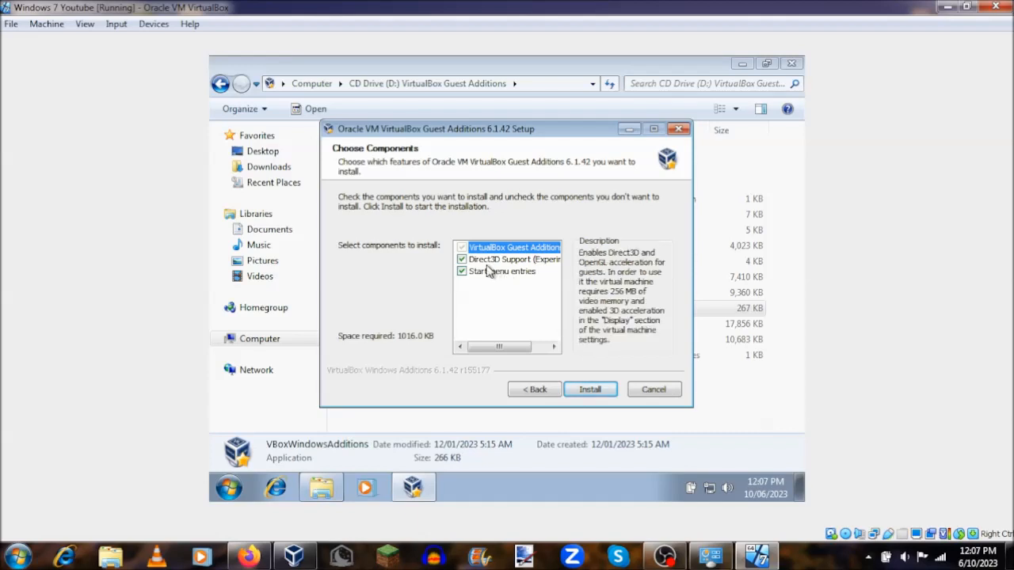
mouse_move(537, 371)
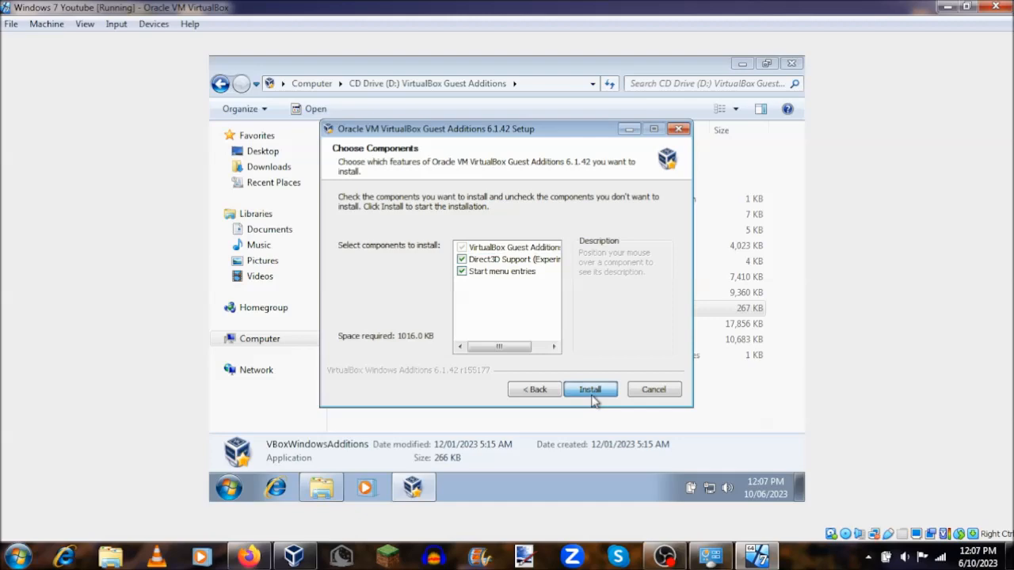
click(589, 389)
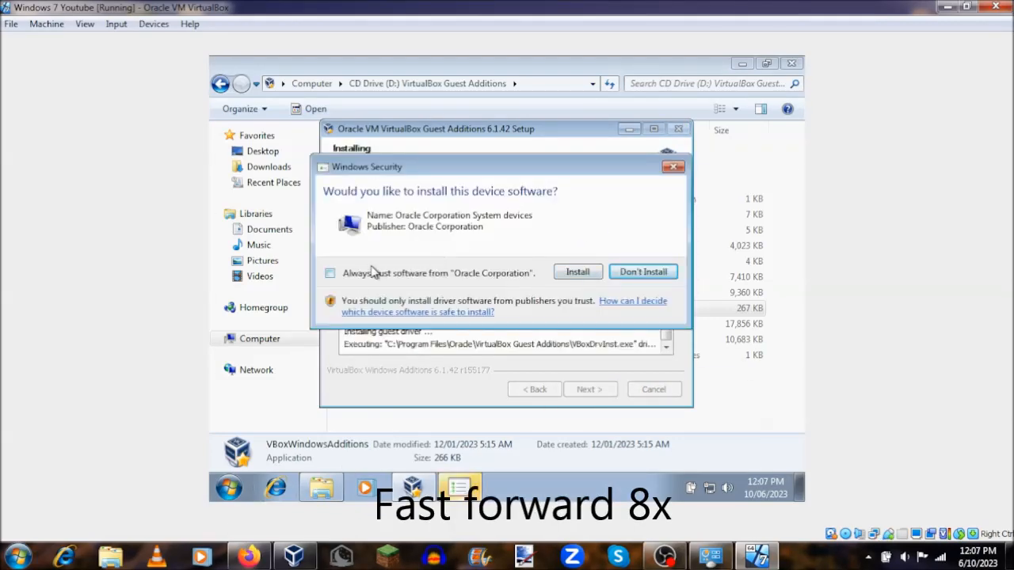
click(577, 271)
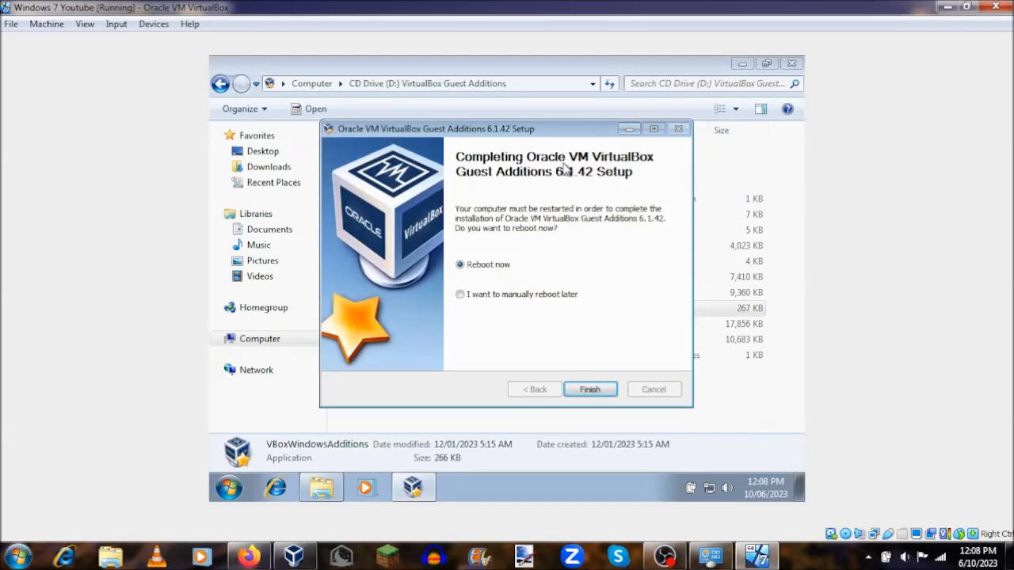
mouse_move(473, 216)
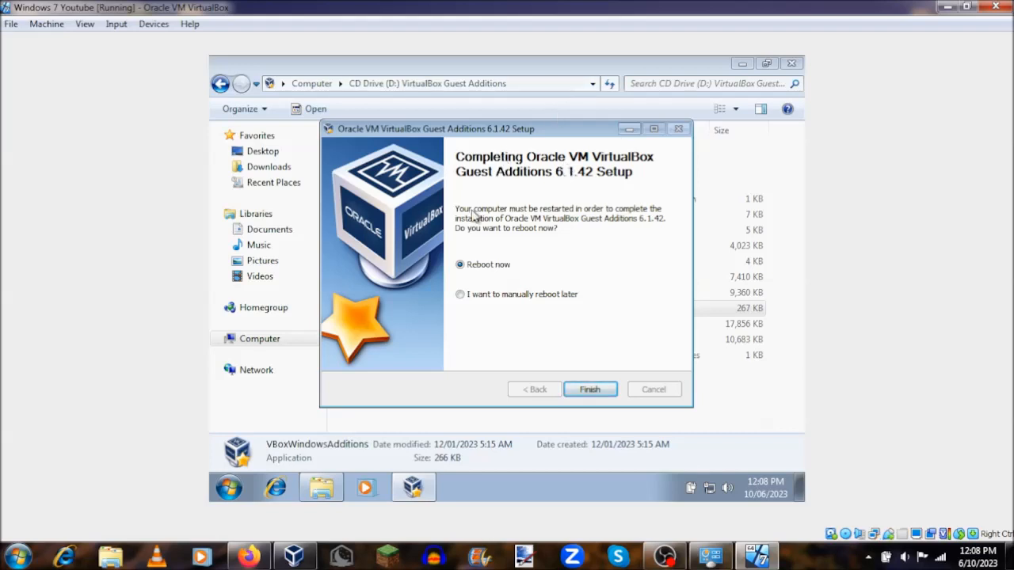
mouse_move(495, 289)
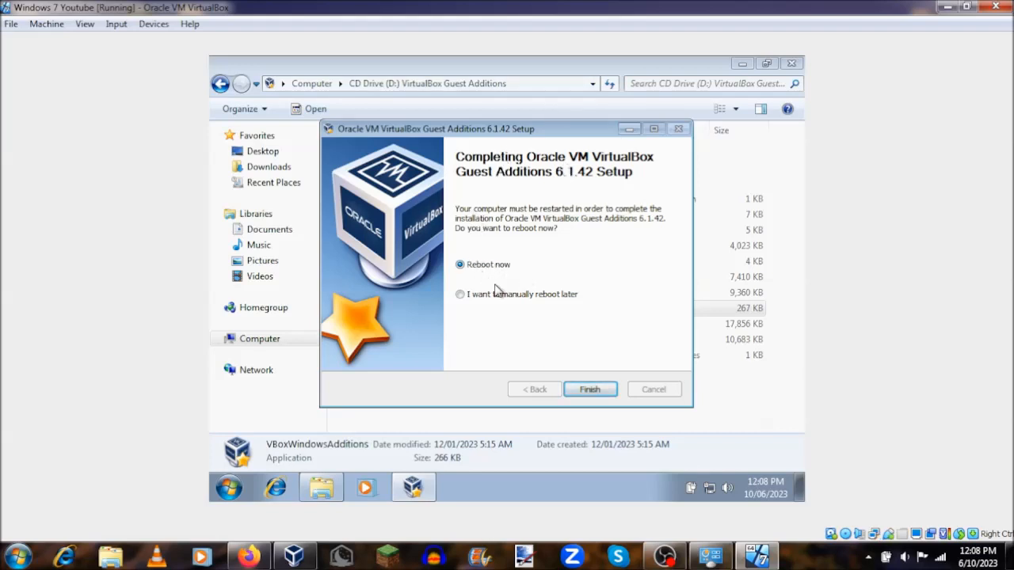
click(590, 389)
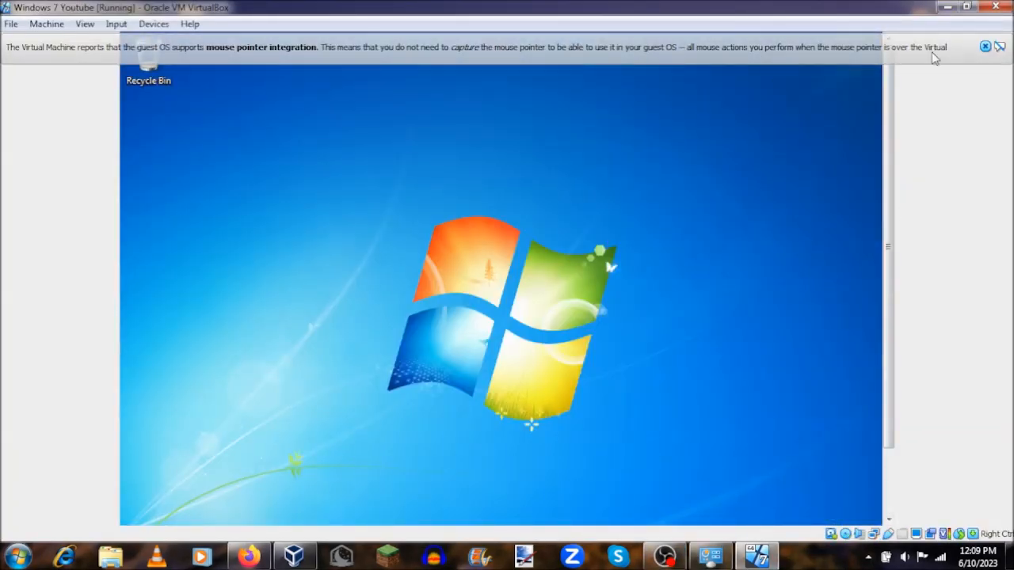
Step: Close the mouse pointer integration notification bar
click(985, 47)
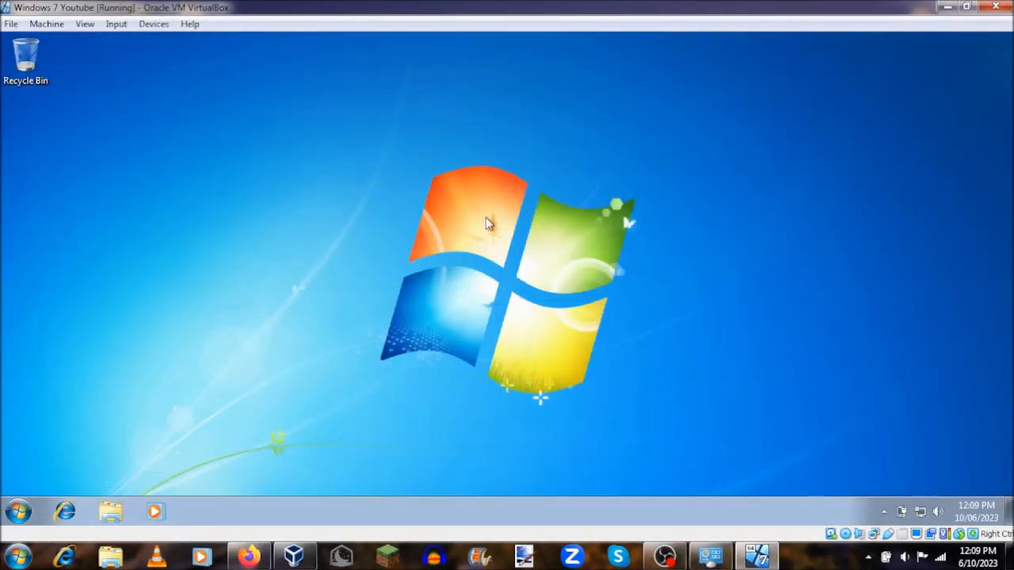
mouse_move(92, 375)
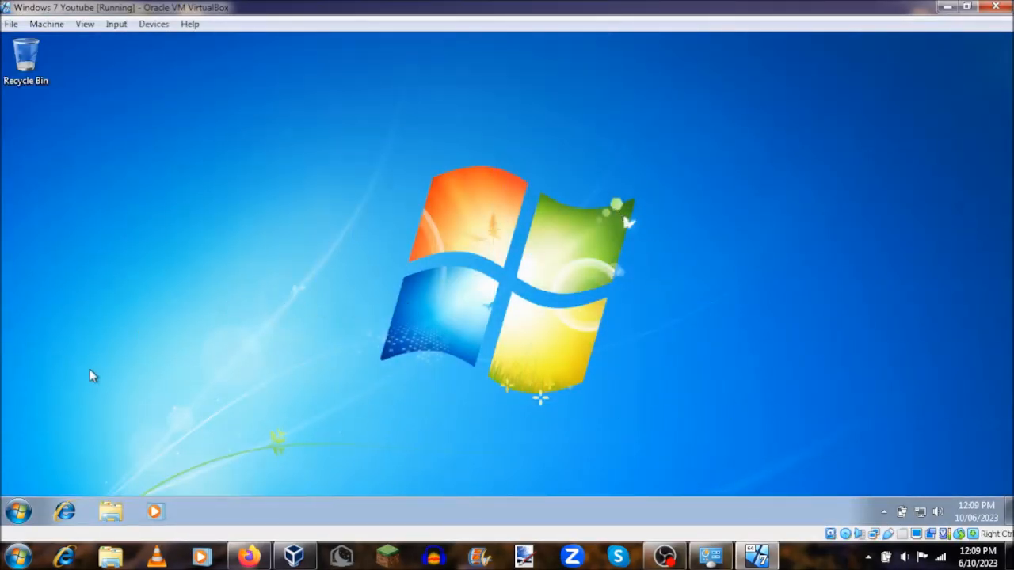
mouse_move(507, 285)
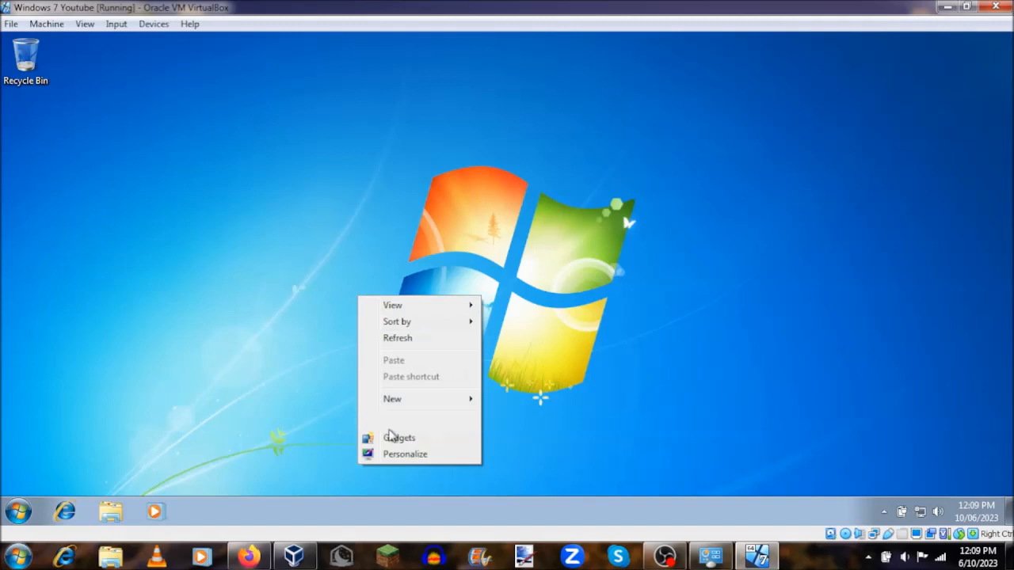
Step: Apply the Windows 7 Aero theme through Personalize
click(404, 454)
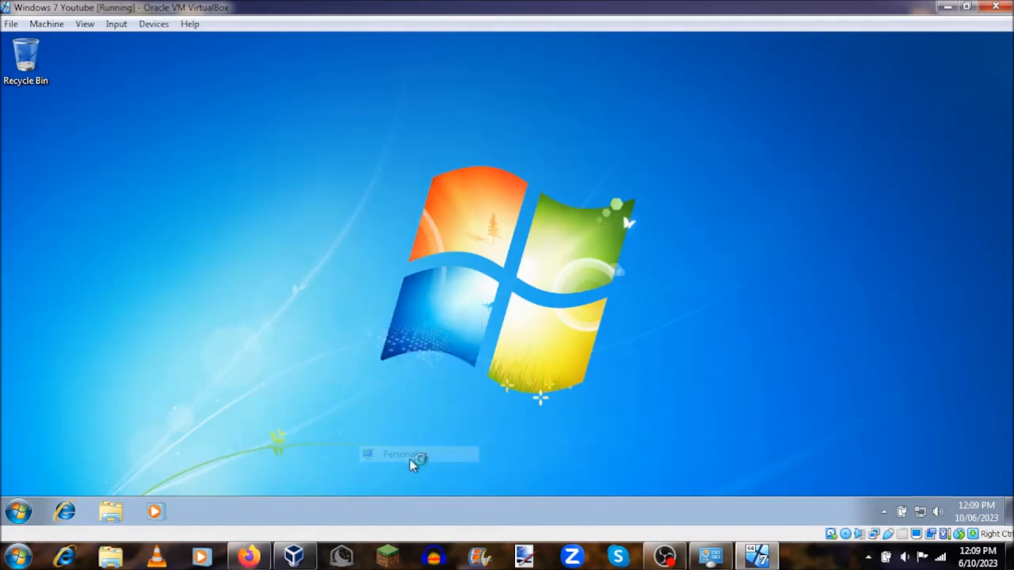
click(408, 454)
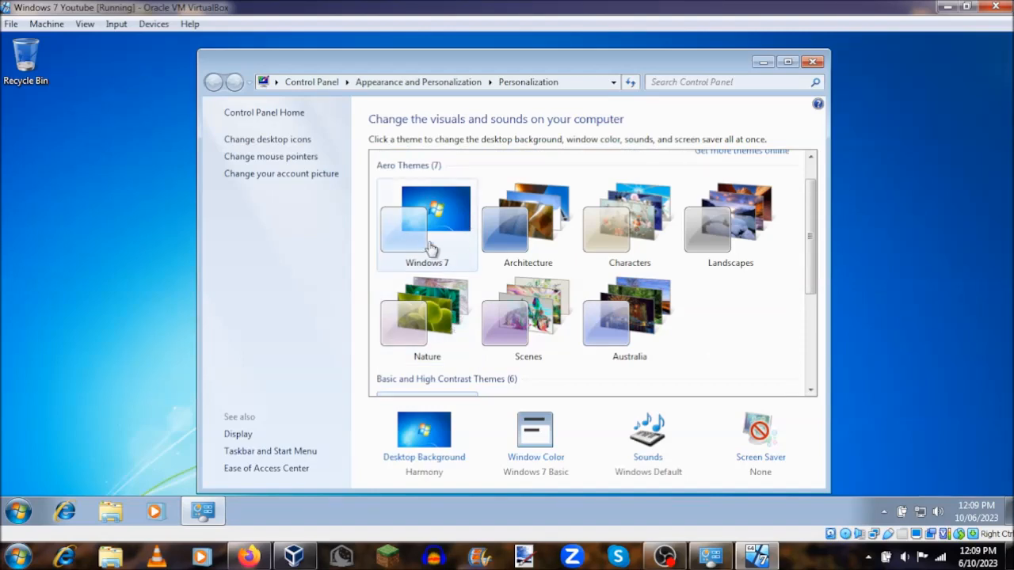
click(426, 226)
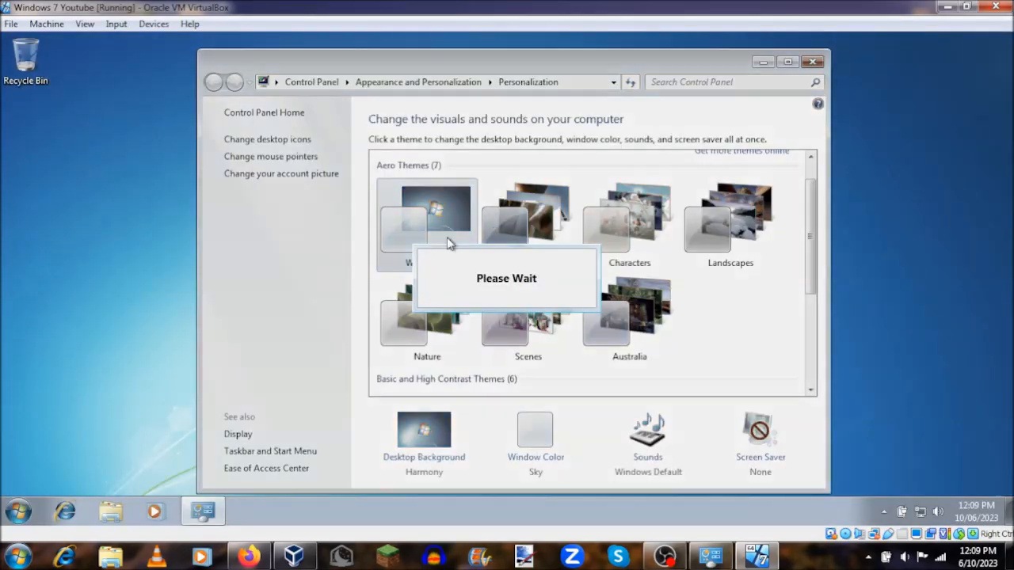
mouse_move(559, 249)
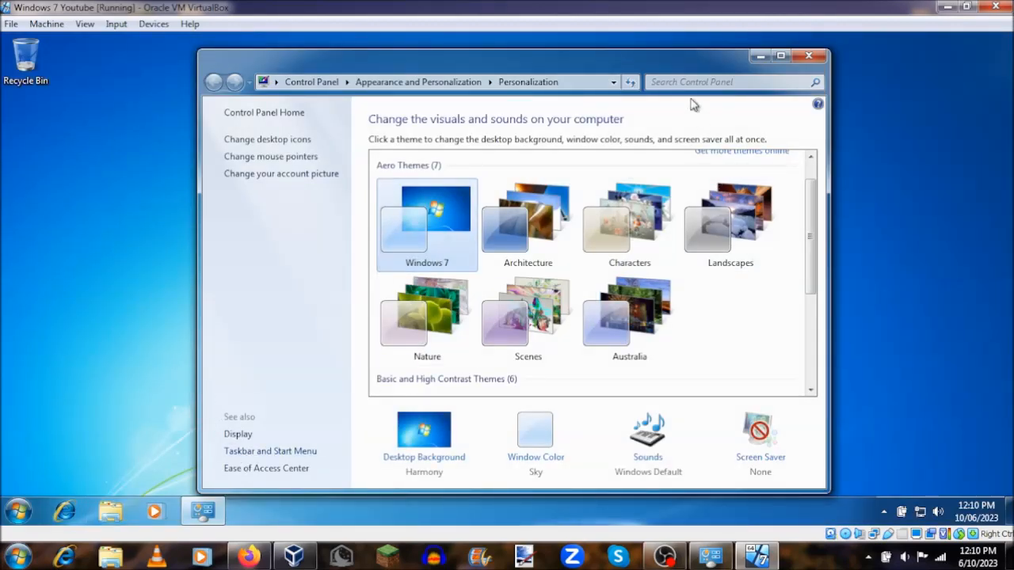
Step: Move the window aside, open Windows Explorer from the taskbar, and browse to Computer
drag(507, 55, 404, 192)
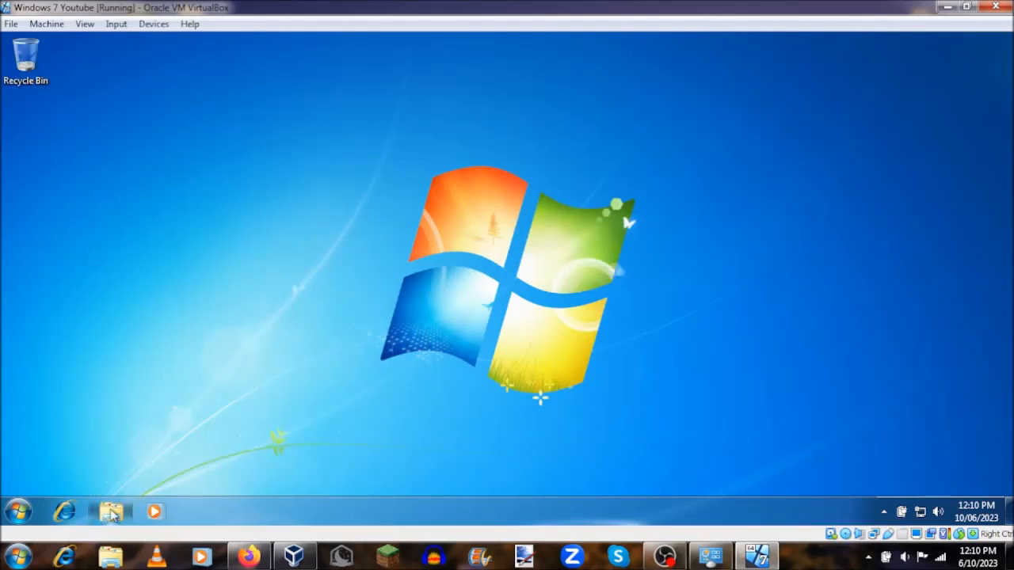
click(110, 510)
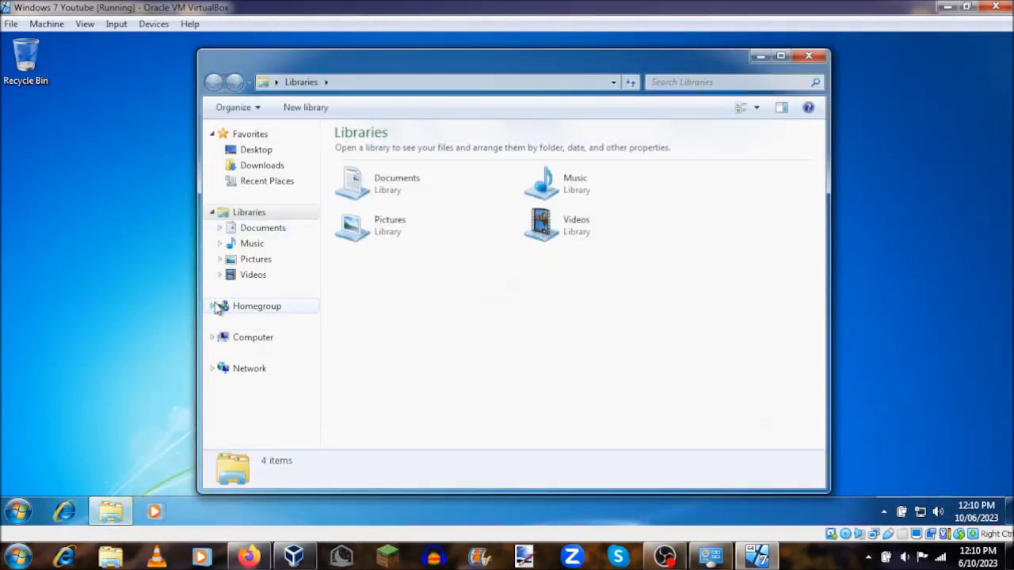
click(253, 336)
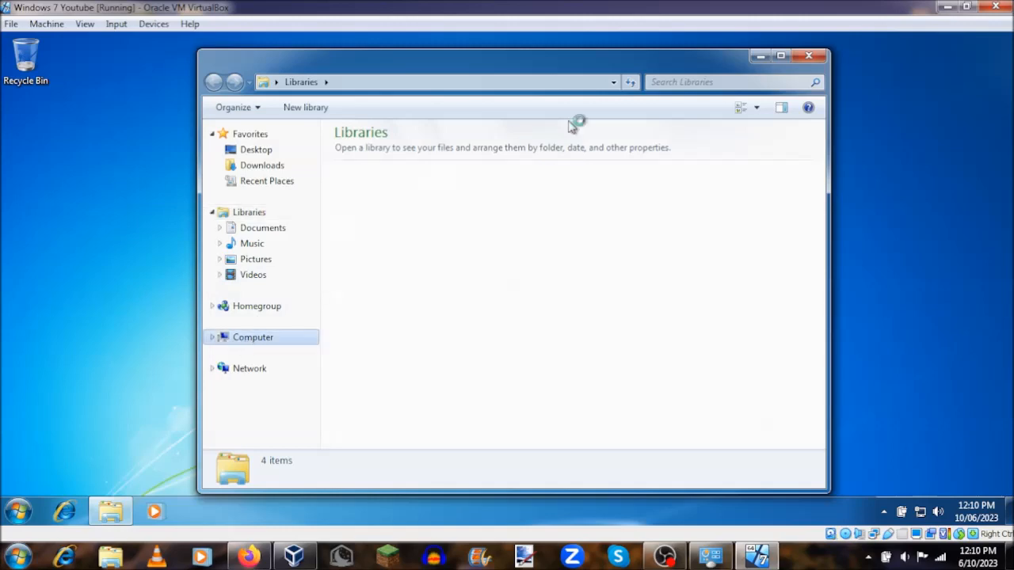